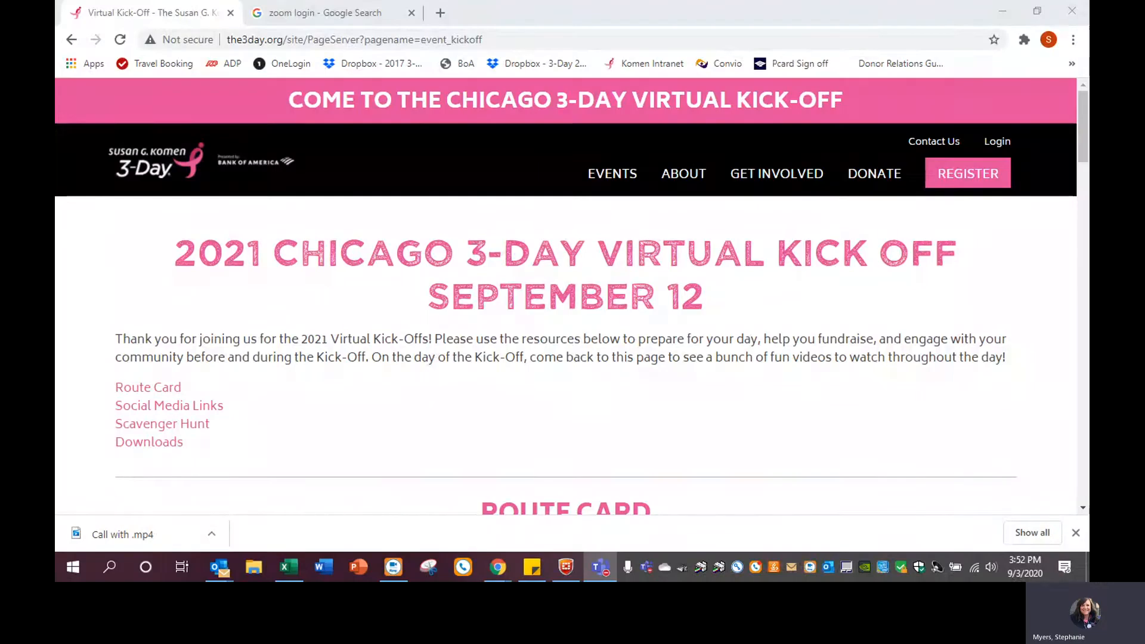
{"action": "mouse_move", "coordinate": [787, 444]}
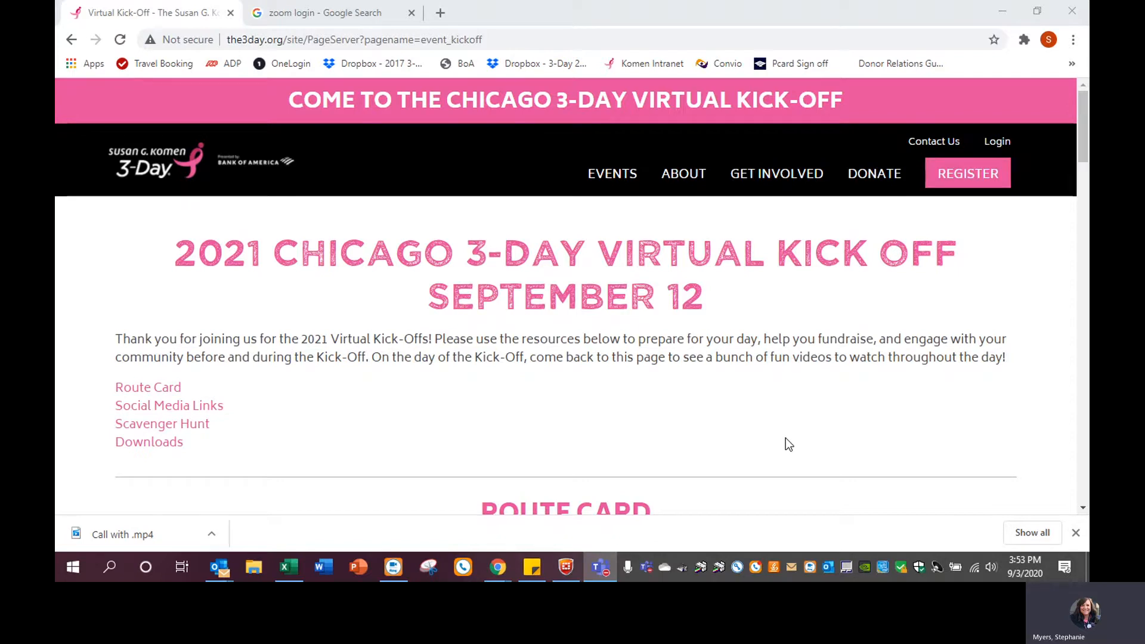
{"action": "mouse_move", "coordinate": [140, 461]}
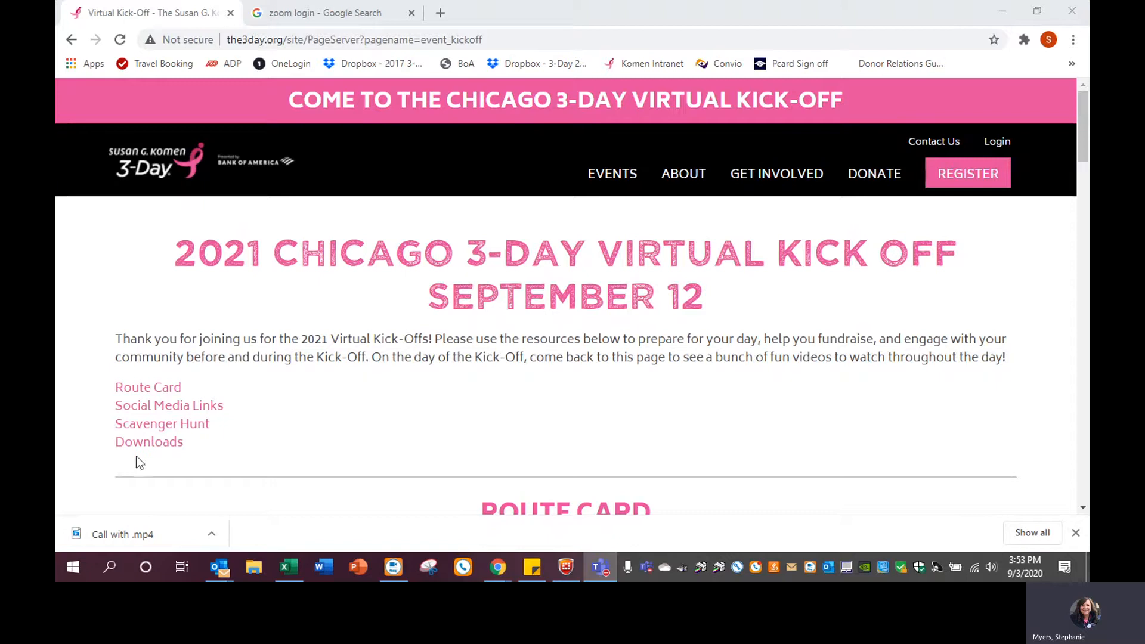
Jump to the page's Downloads section and download the Zoom Backgrounds zip archive
{"action": "scroll", "scroll_direction": "down", "scroll_amount": 3}
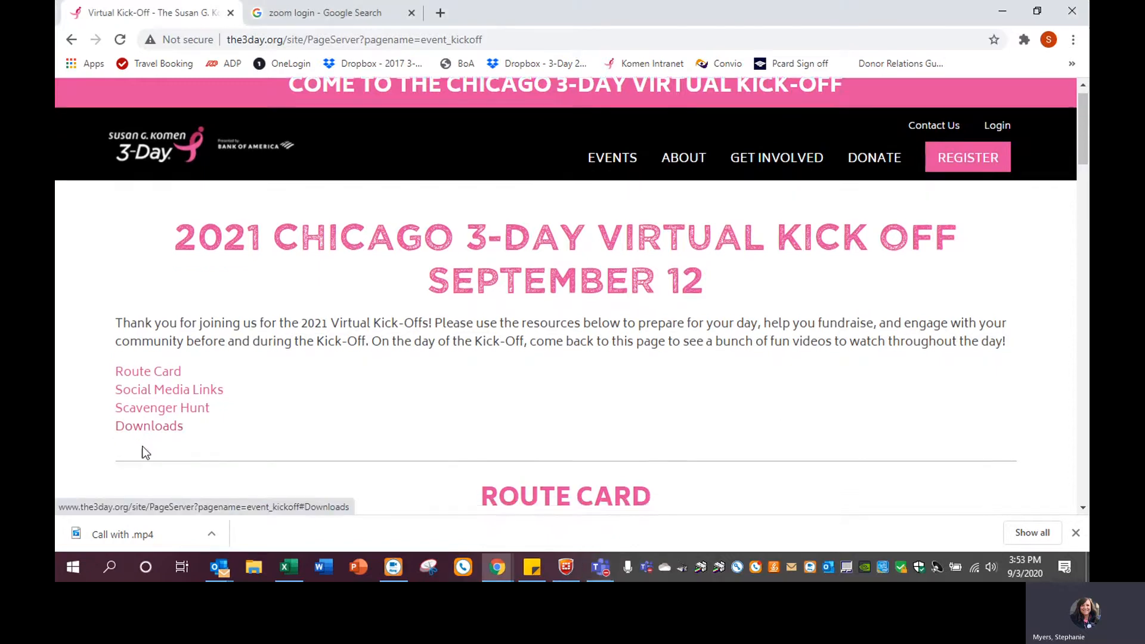
{"action": "left_click", "coordinate": [149, 426]}
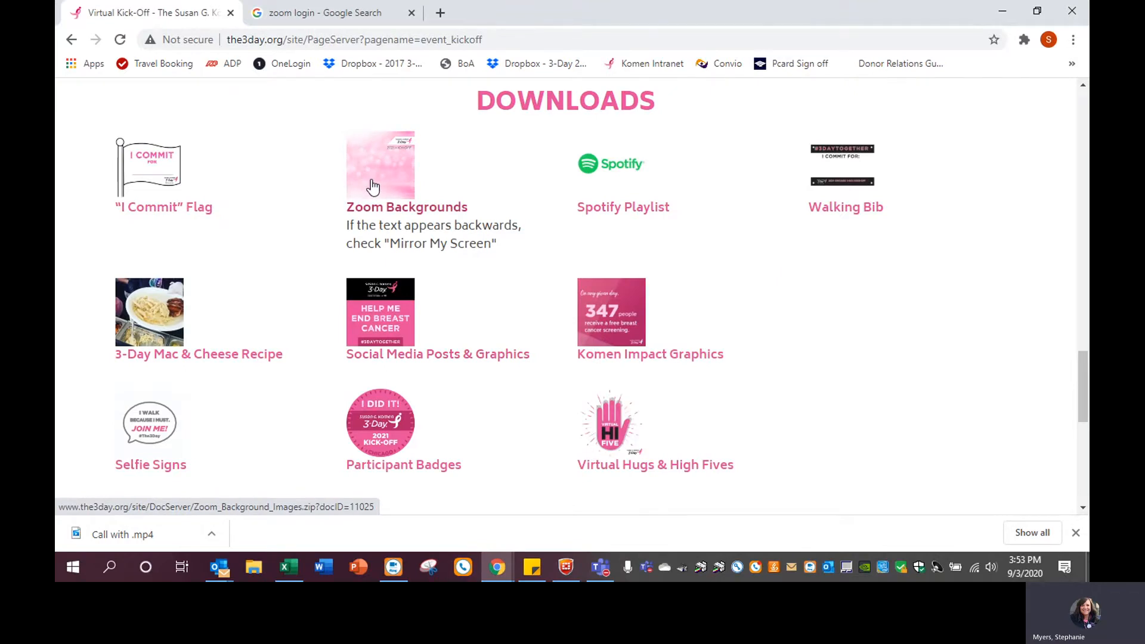
{"action": "left_click", "coordinate": [379, 165]}
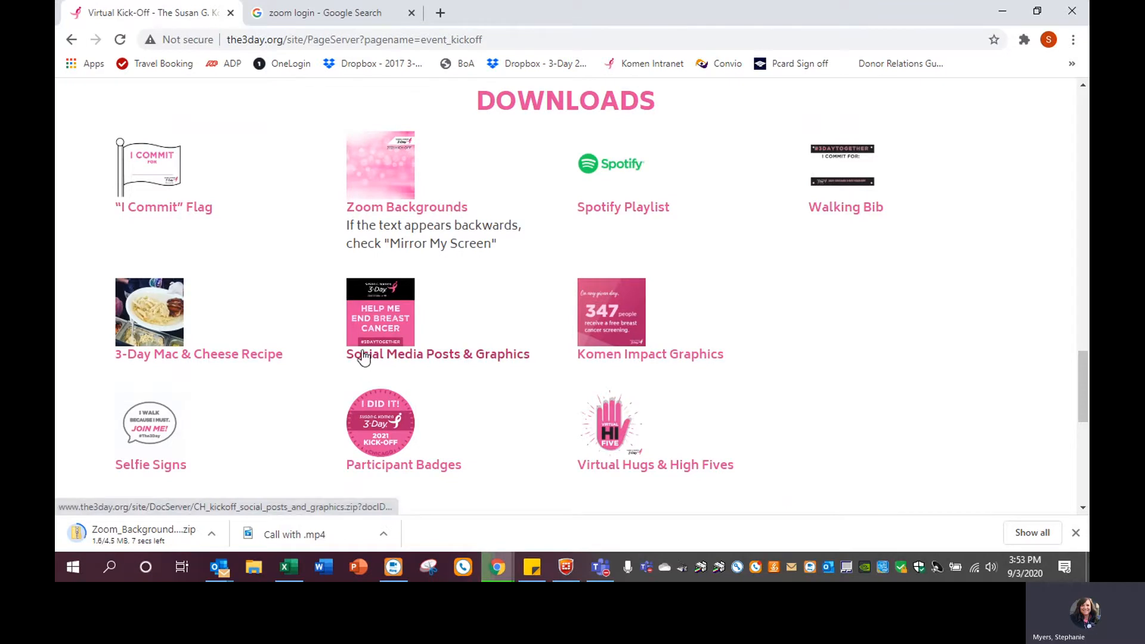
{"action": "mouse_move", "coordinate": [672, 445]}
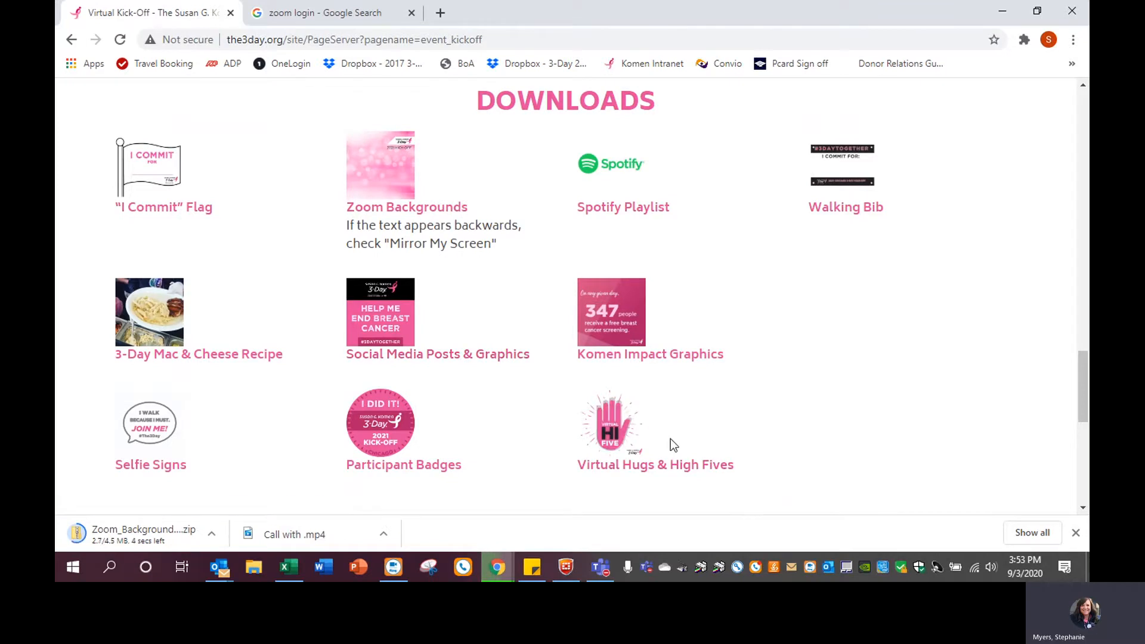
{"action": "mouse_move", "coordinate": [508, 486]}
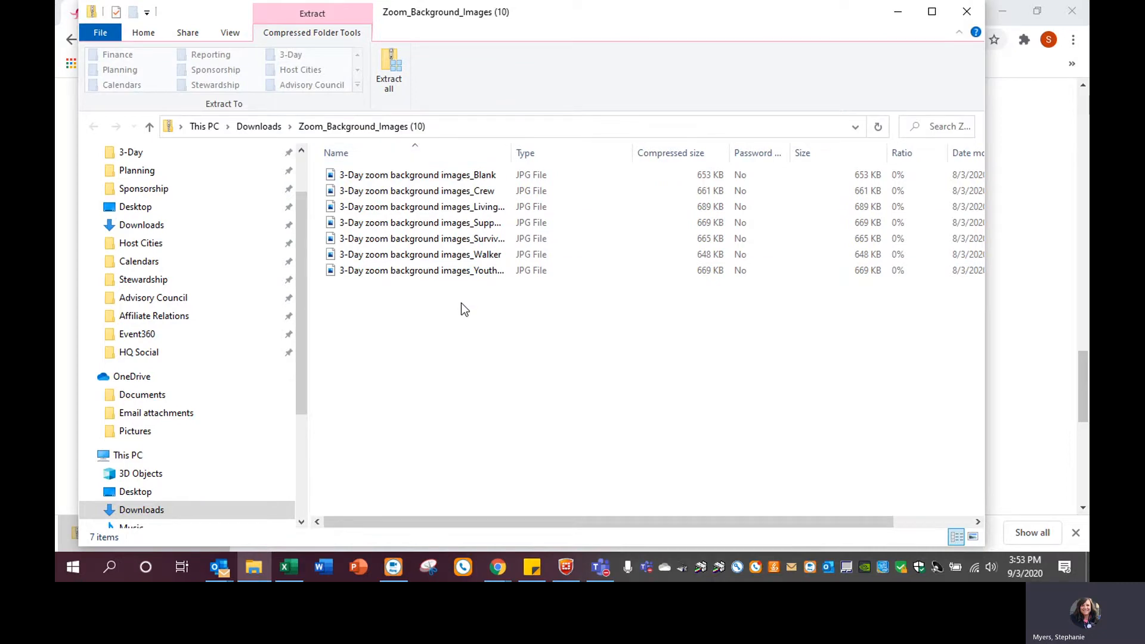
{"action": "mouse_move", "coordinate": [459, 288]}
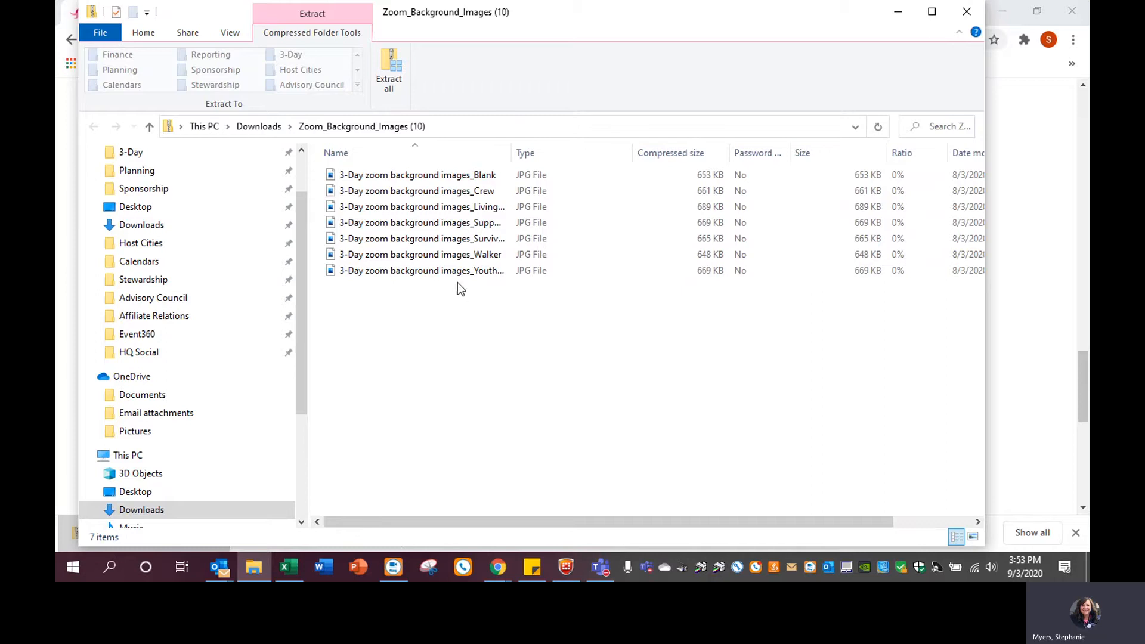
Select the Crew JPG inside the opened Zoom_Background_Images archive
{"action": "left_click", "coordinate": [416, 190]}
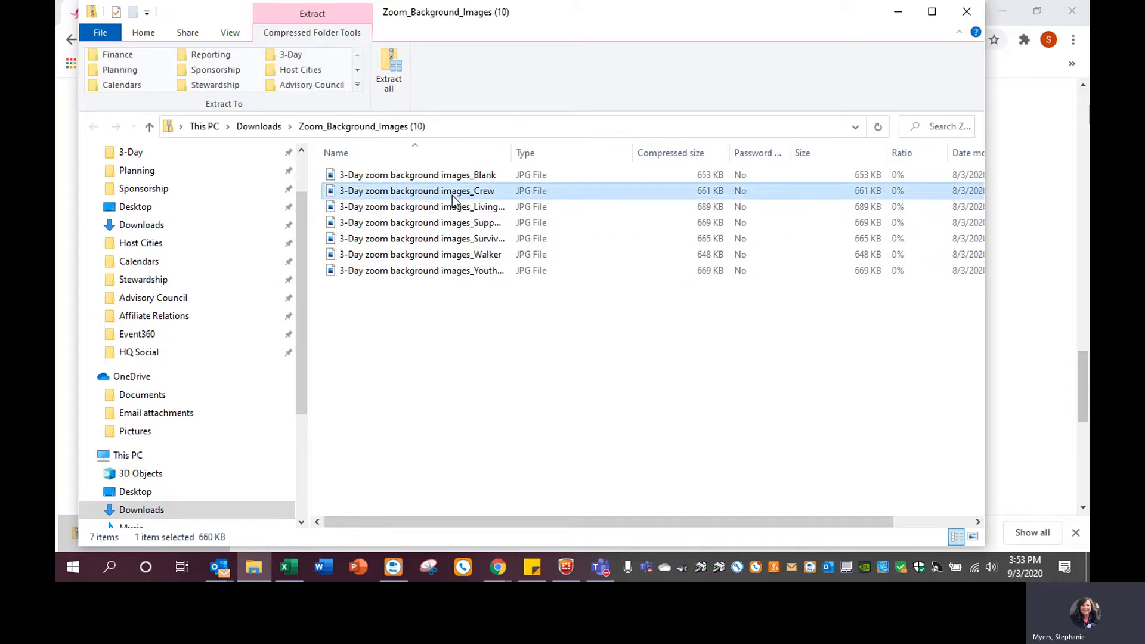
View the Crew image in Photos and choose Save as from its ... menu
{"action": "double_click", "coordinate": [416, 191]}
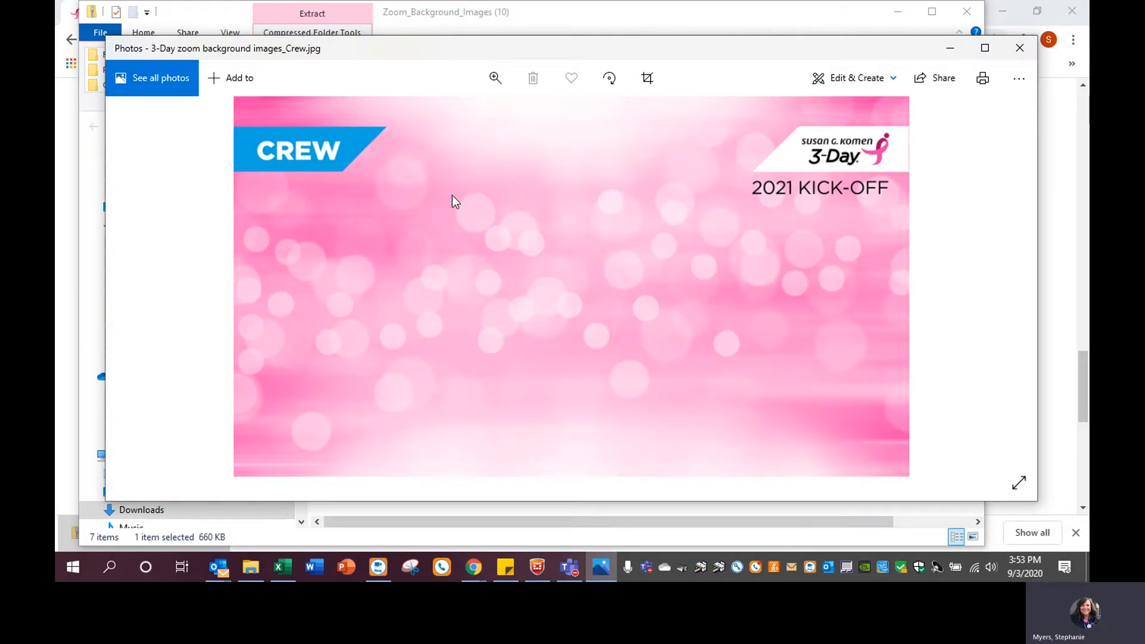
{"action": "mouse_move", "coordinate": [530, 211]}
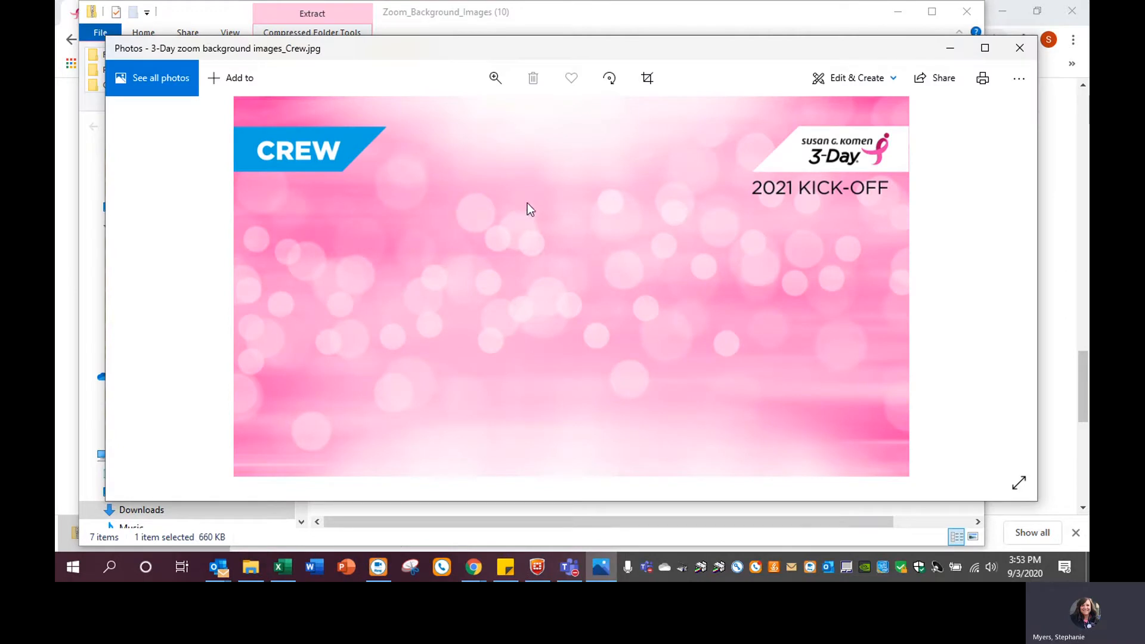
{"action": "left_click", "coordinate": [1017, 78]}
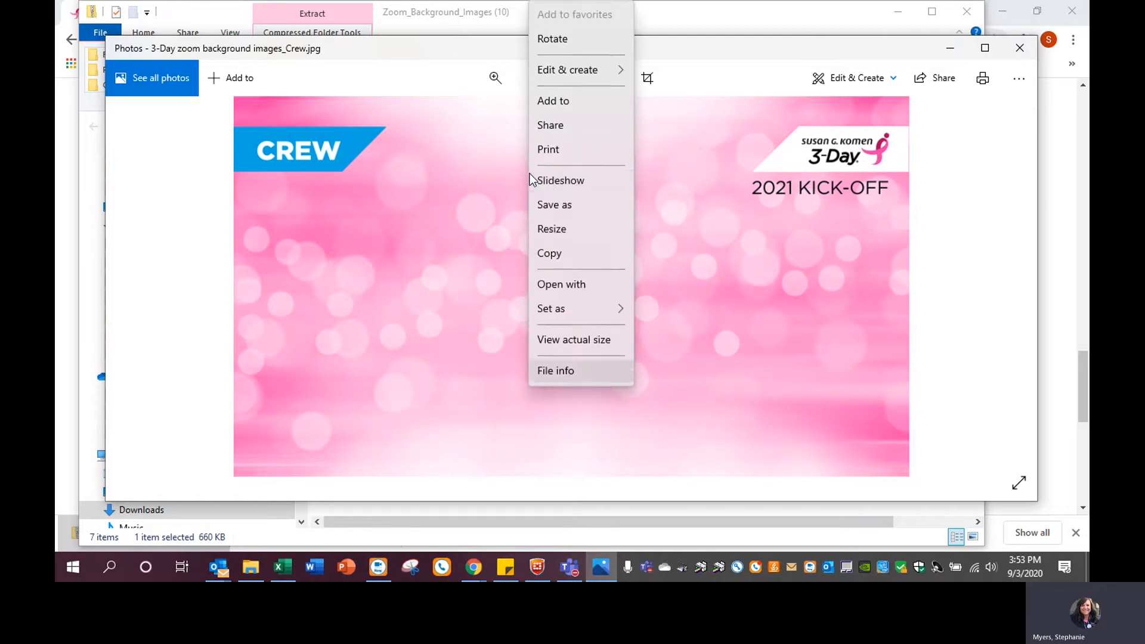
{"action": "mouse_move", "coordinate": [553, 206]}
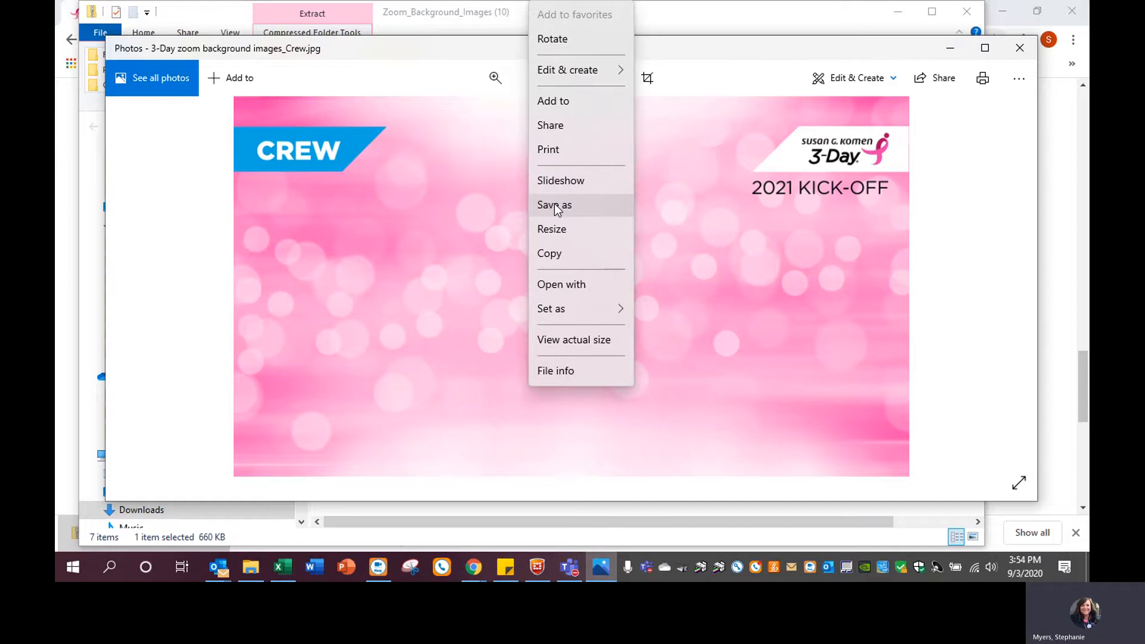
{"action": "left_click", "coordinate": [553, 205]}
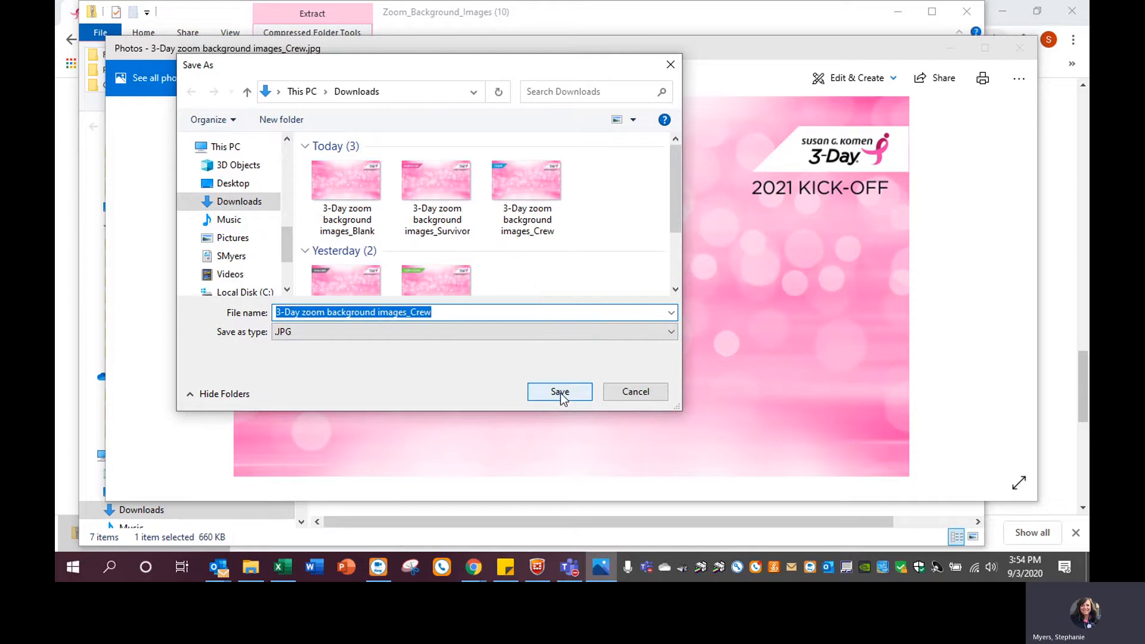
Save the Crew image over its Downloads copy, then close Photos and File Explorer
{"action": "left_click", "coordinate": [559, 391]}
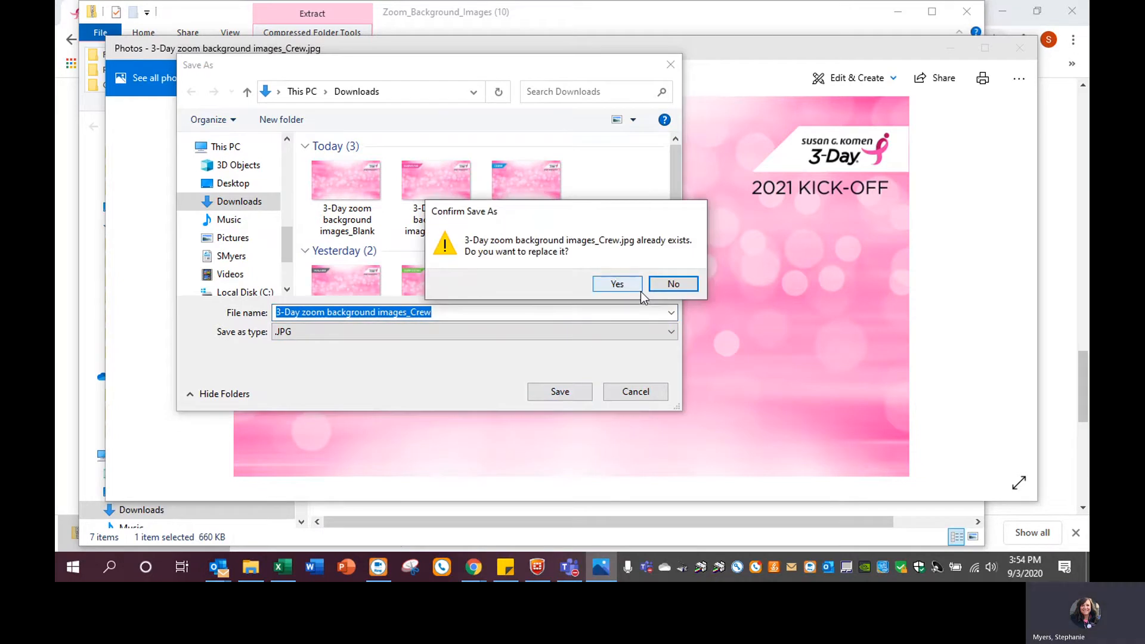
{"action": "left_click", "coordinate": [617, 284]}
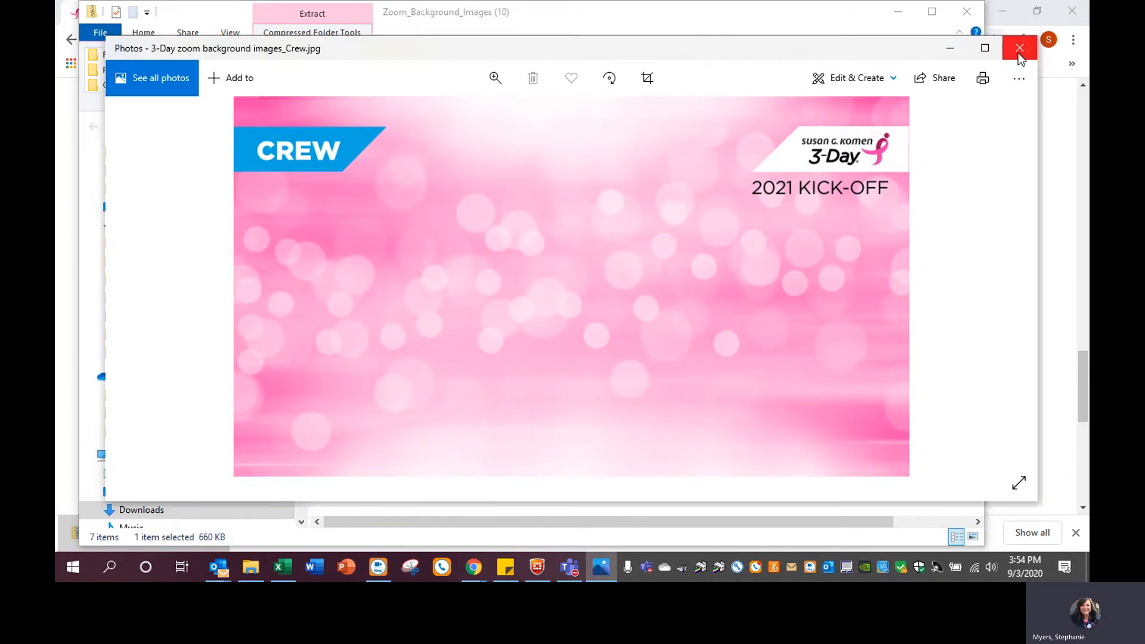
{"action": "left_click", "coordinate": [1019, 49]}
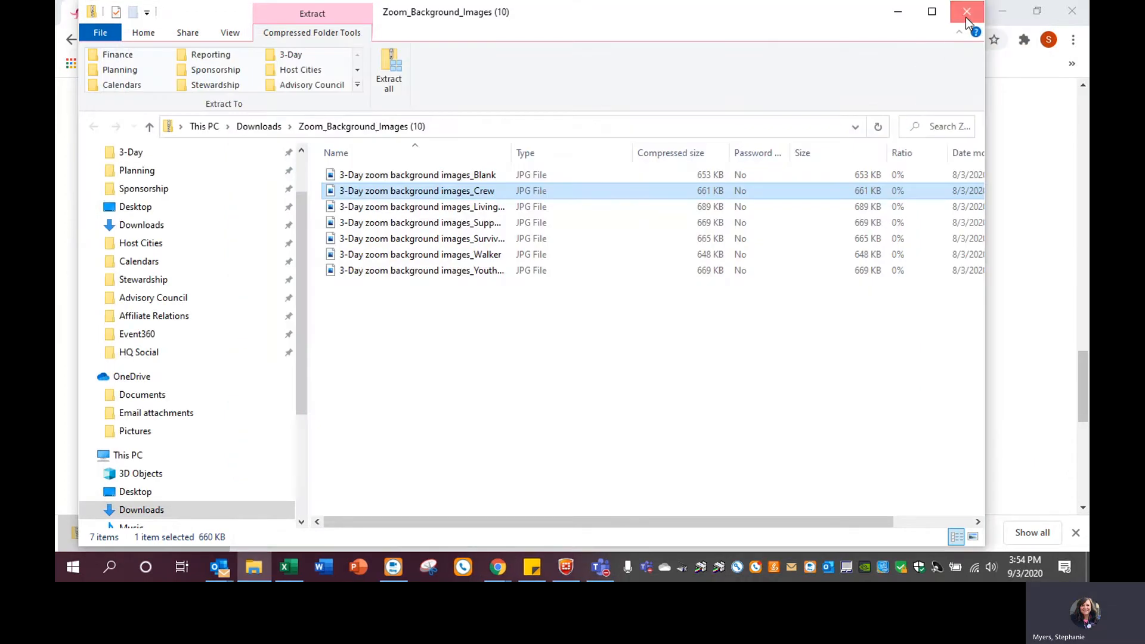
{"action": "left_click", "coordinate": [966, 12]}
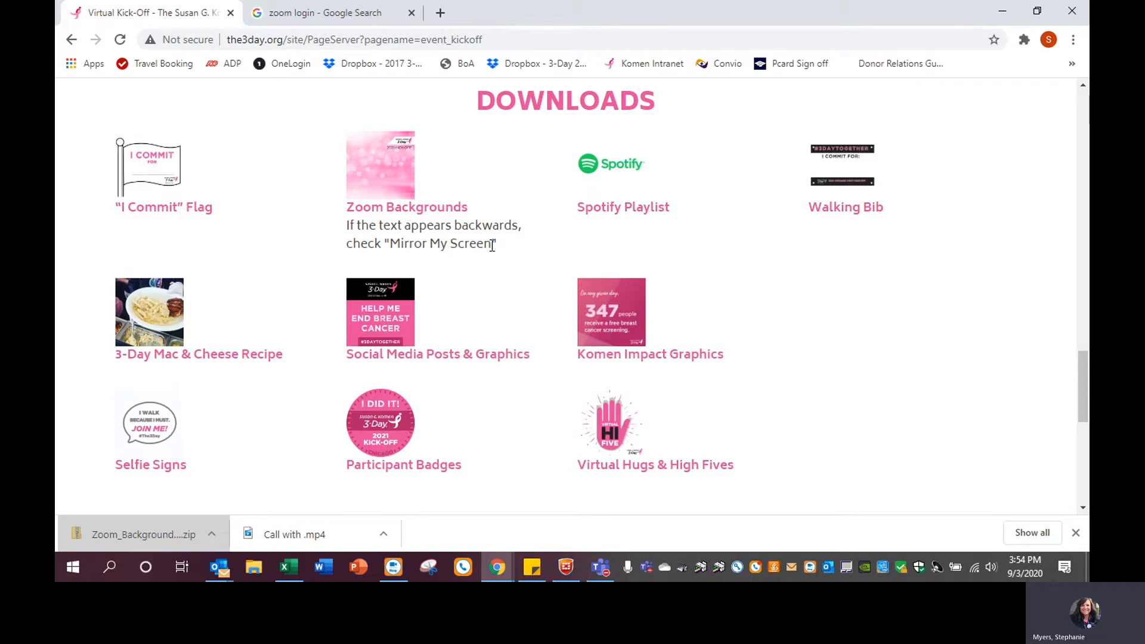
Sign in to the Zoom web portal and host a video-on meeting in Zoom Meetings
{"action": "left_click", "coordinate": [325, 12]}
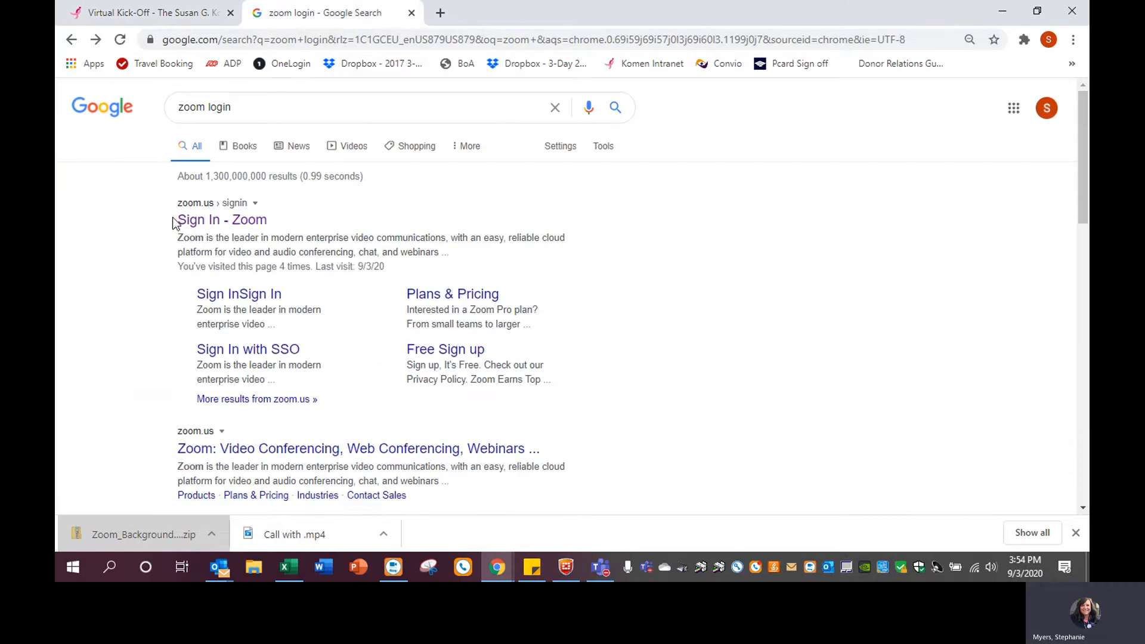
{"action": "left_click", "coordinate": [222, 219]}
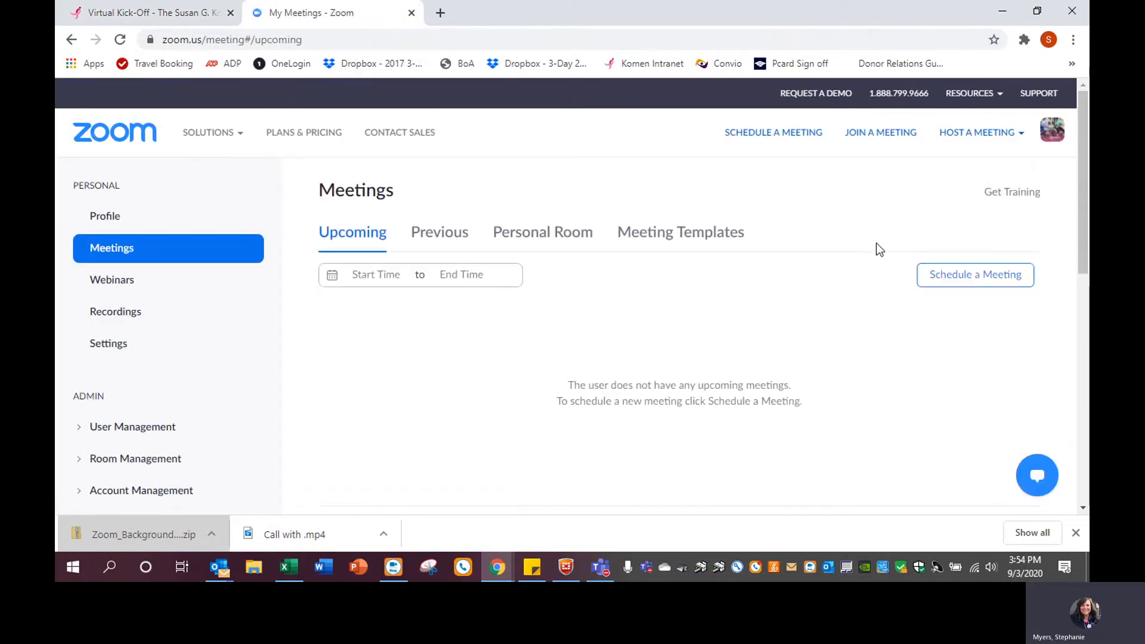
{"action": "left_click", "coordinate": [976, 132]}
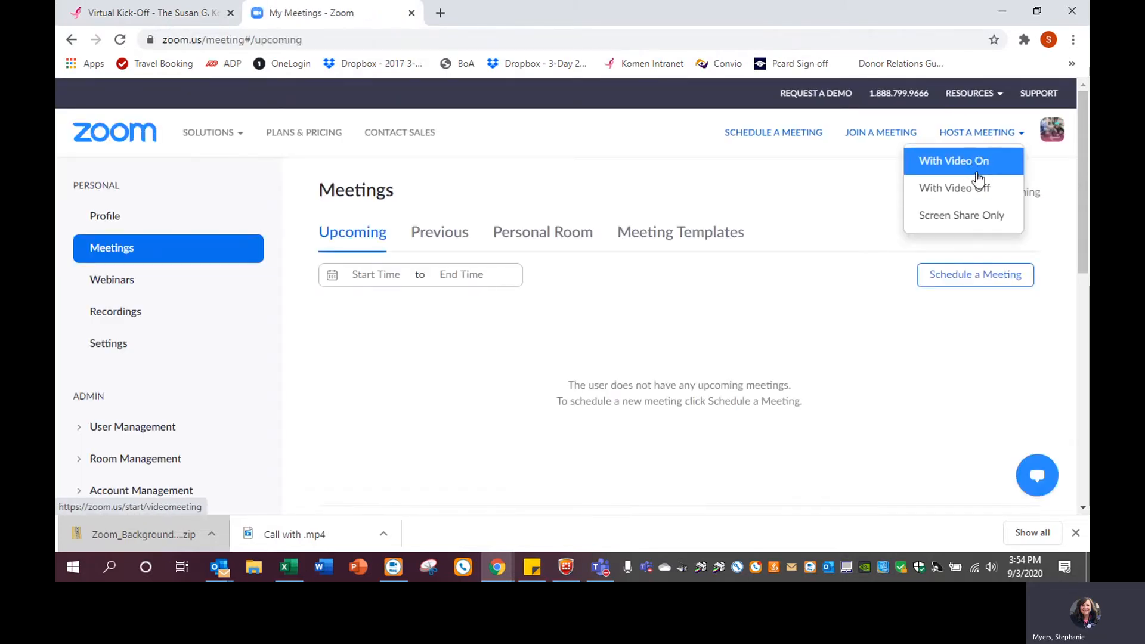
{"action": "left_click", "coordinate": [953, 161]}
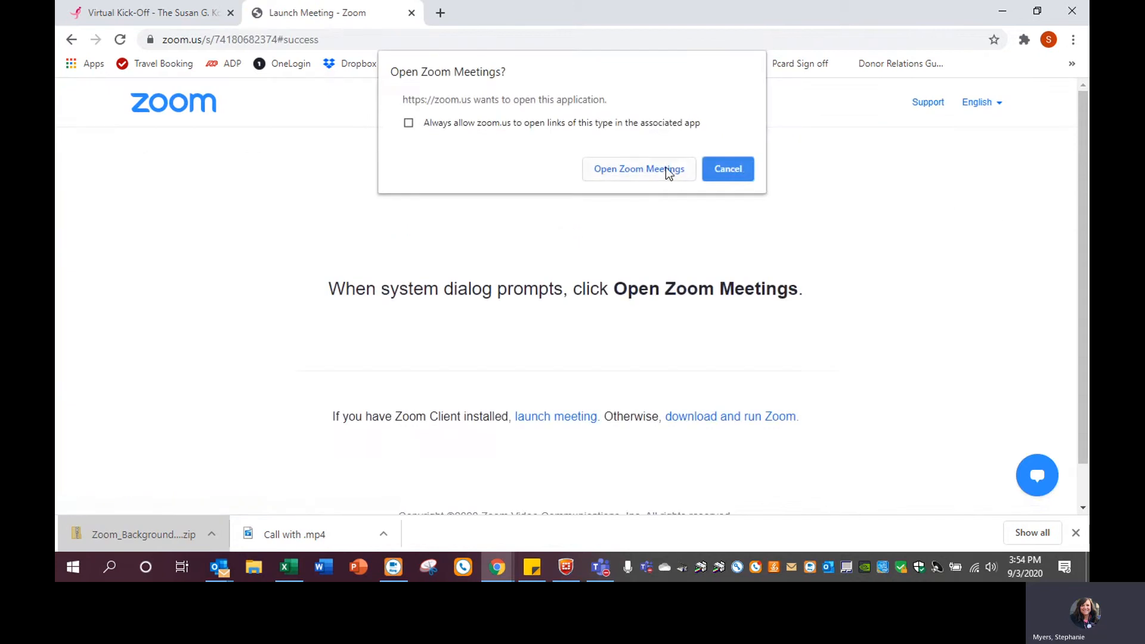
{"action": "left_click", "coordinate": [637, 169]}
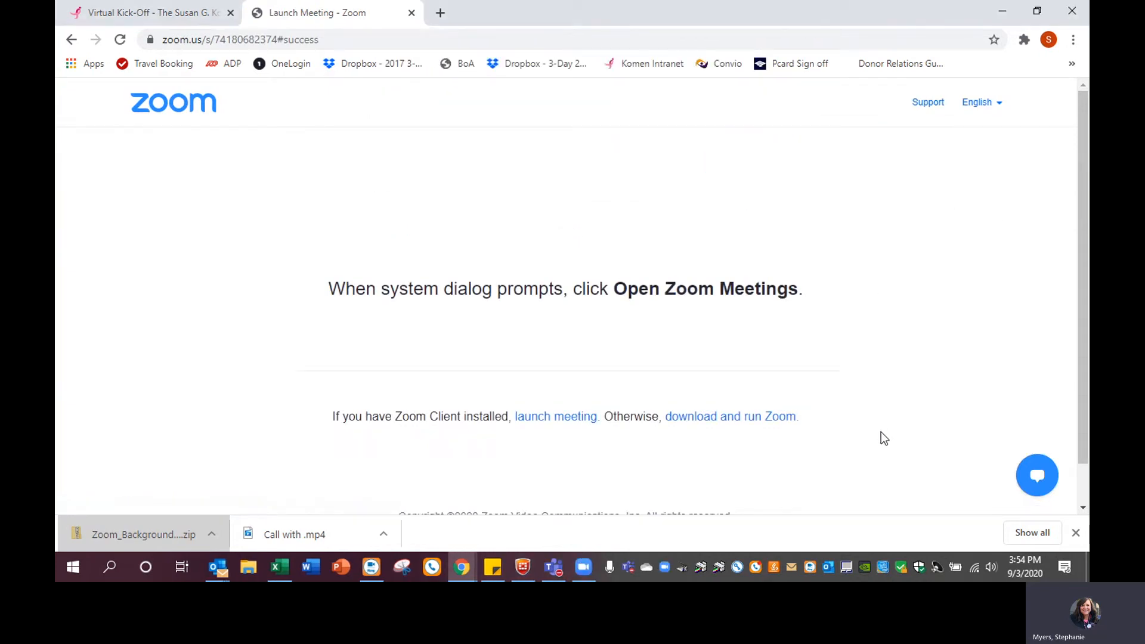
Skip joining audio, stop and restart the camera, and bring up the camera options menu
{"action": "left_click", "coordinate": [555, 416]}
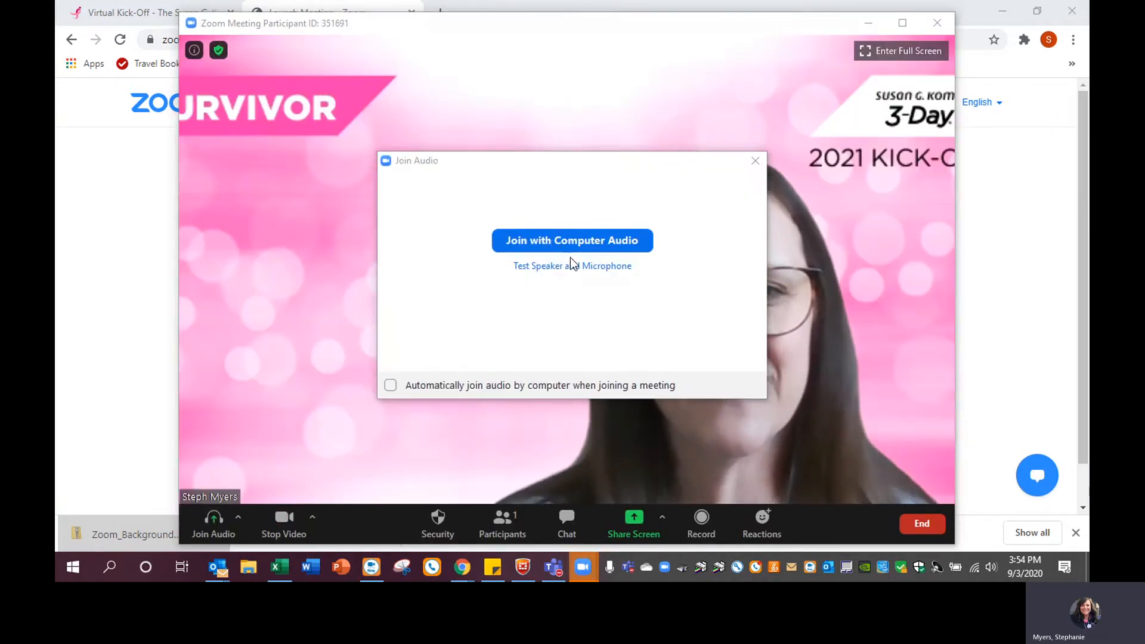
{"action": "left_click", "coordinate": [572, 240]}
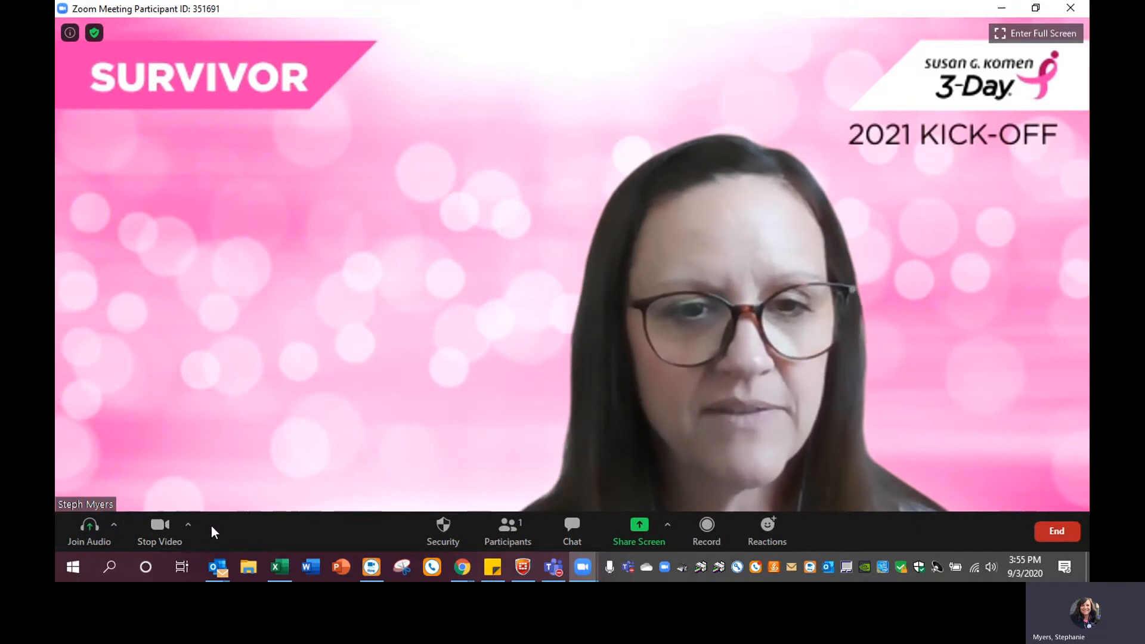
{"action": "mouse_move", "coordinate": [159, 530]}
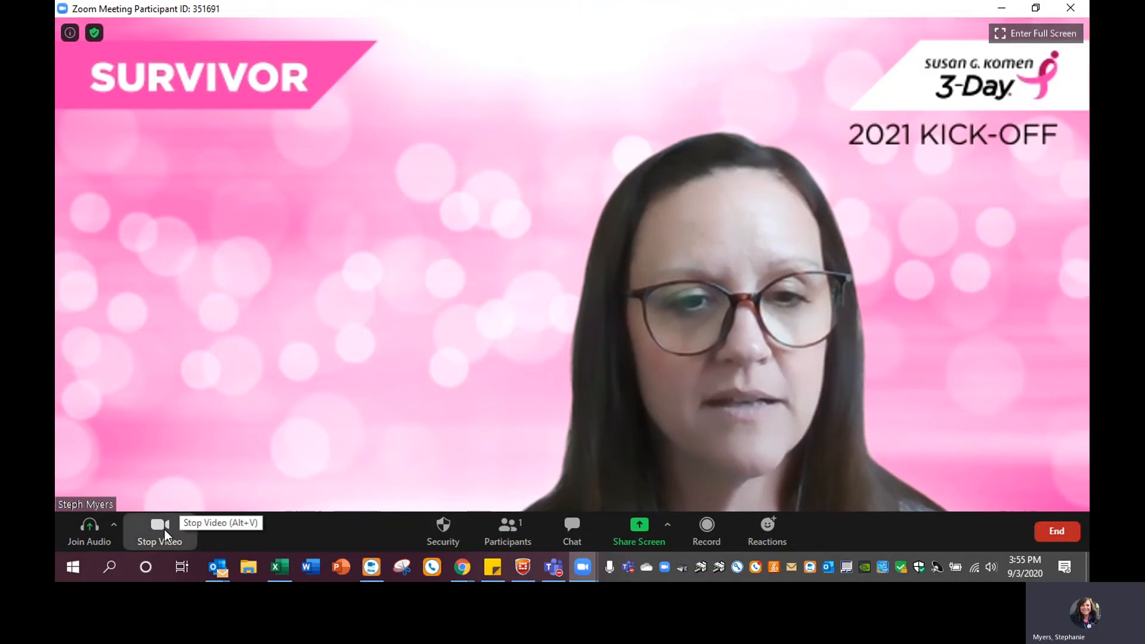
{"action": "left_click", "coordinate": [159, 530]}
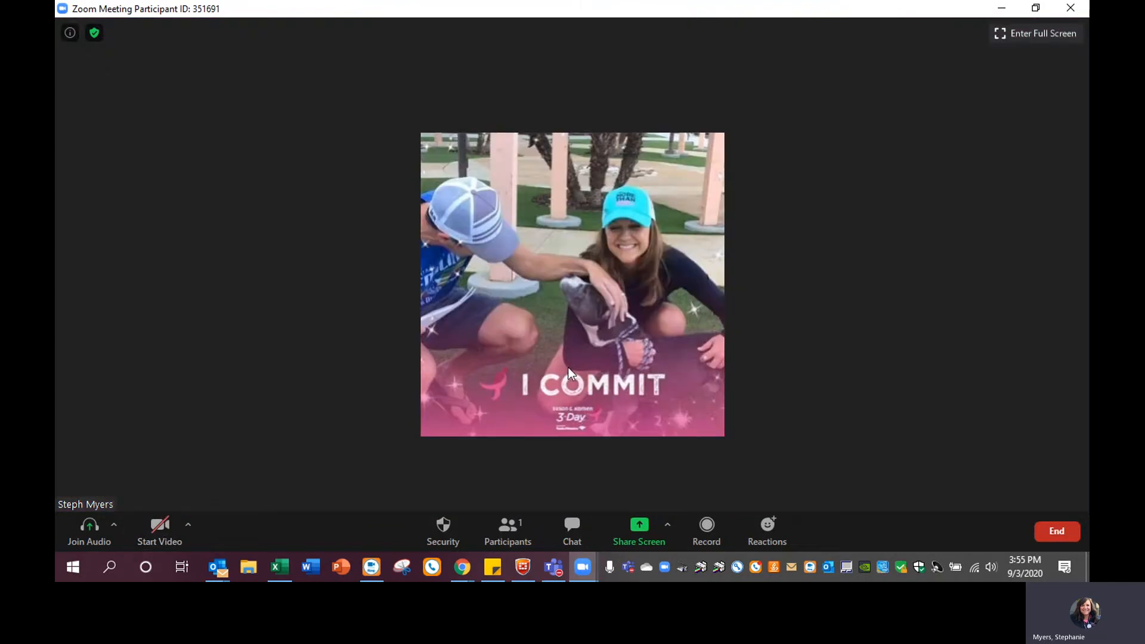
{"action": "mouse_move", "coordinate": [160, 531]}
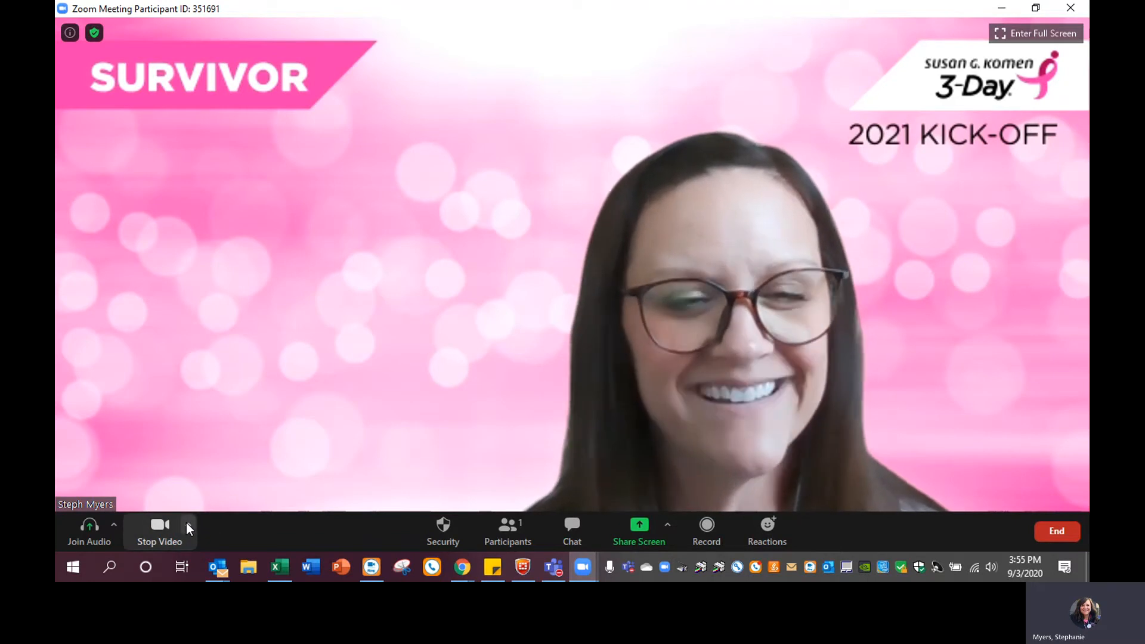
{"action": "left_click", "coordinate": [188, 524]}
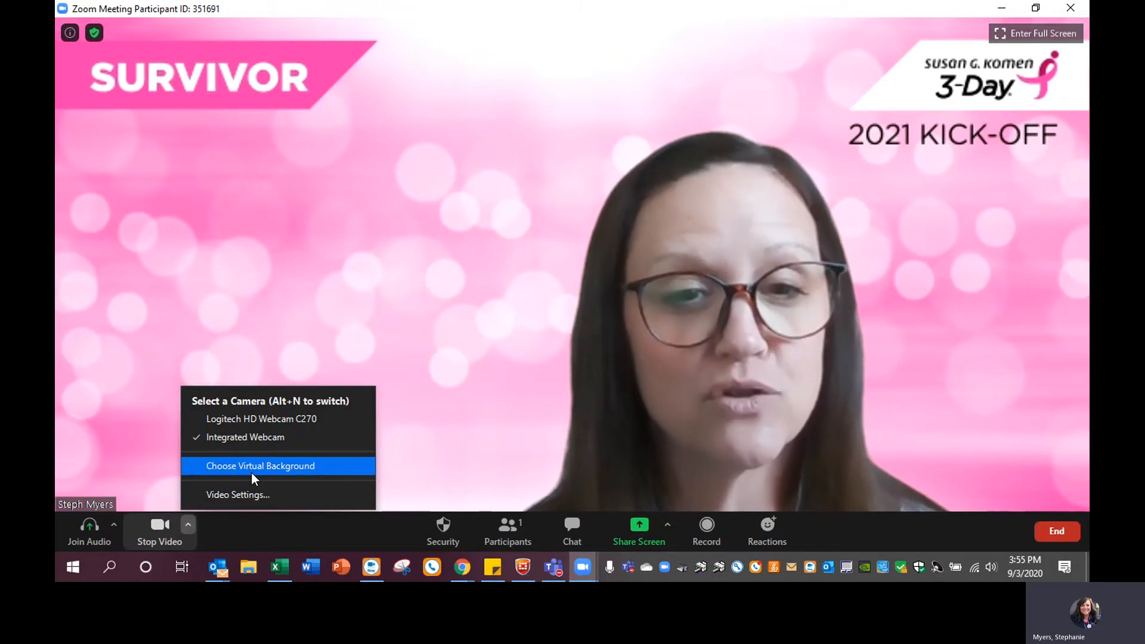
Preview the Grass and San Francisco virtual backgrounds, then start adding a custom one
{"action": "left_click", "coordinate": [260, 465]}
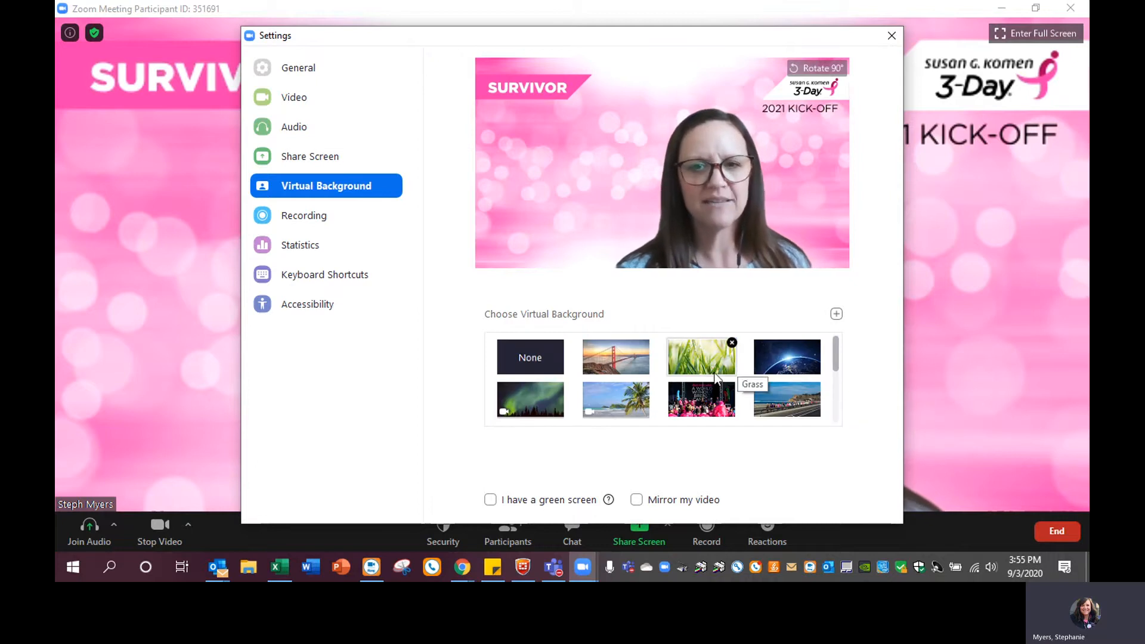
{"action": "left_click", "coordinate": [700, 356]}
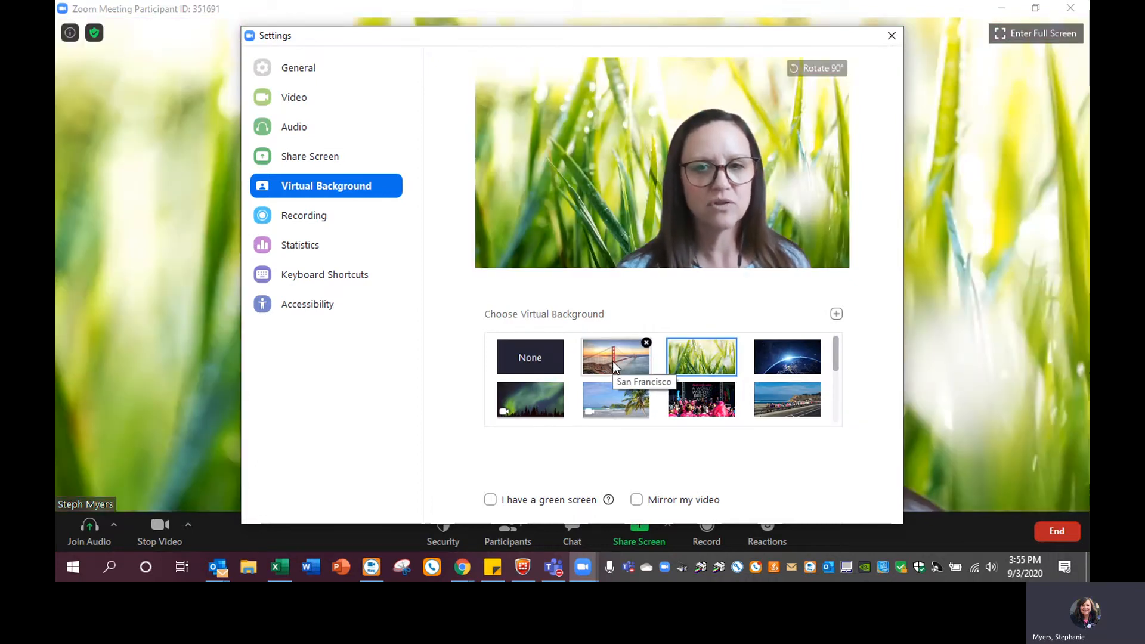
{"action": "left_click", "coordinate": [615, 357]}
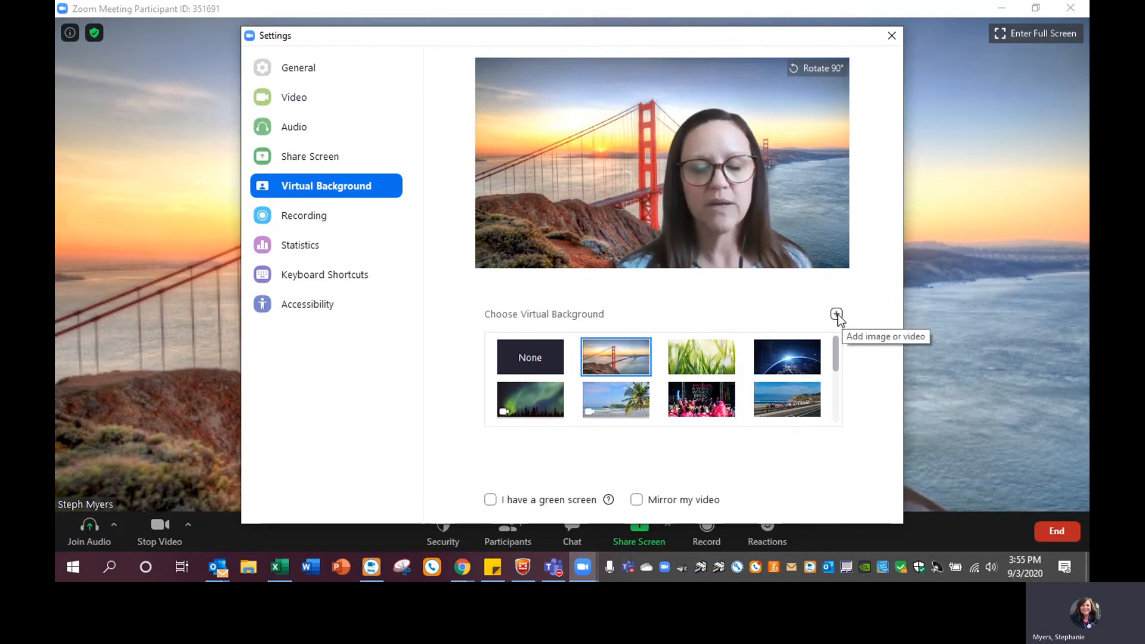
{"action": "left_click", "coordinate": [835, 314]}
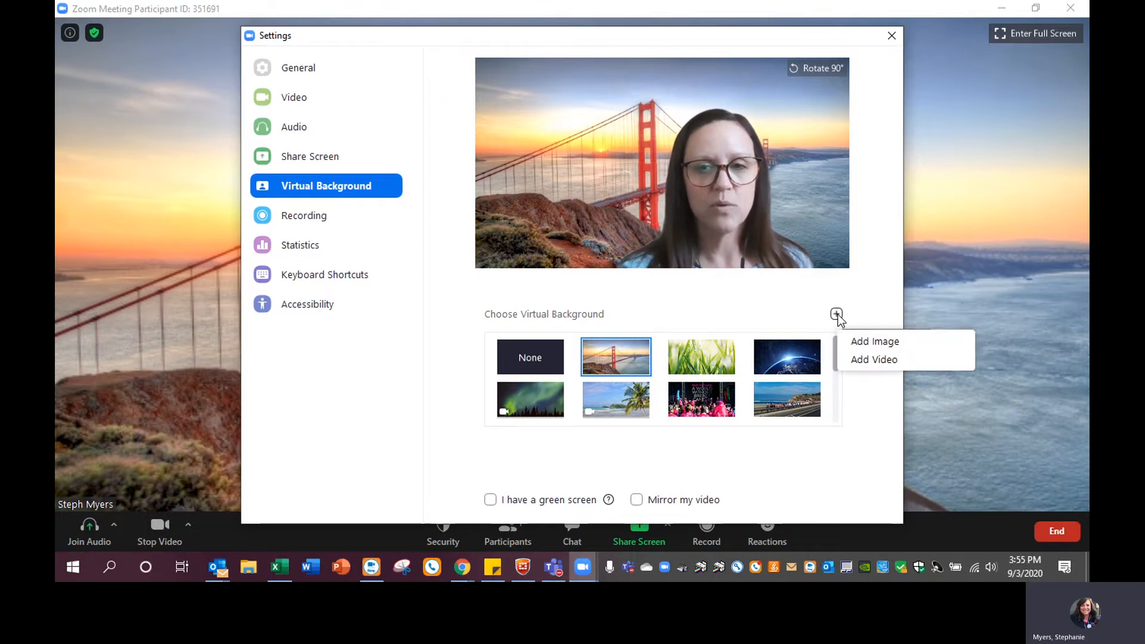
Add the 3-Day zoom background images from Downloads as custom backgrounds
{"action": "left_click", "coordinate": [874, 341]}
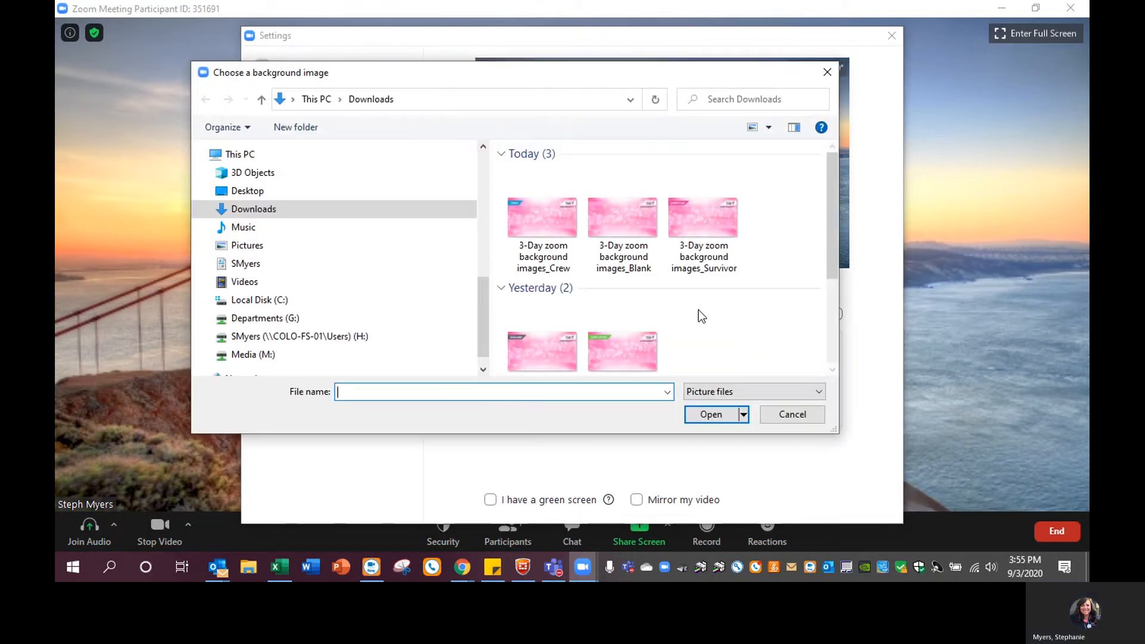
{"action": "scroll", "scroll_direction": "down", "scroll_amount": 3}
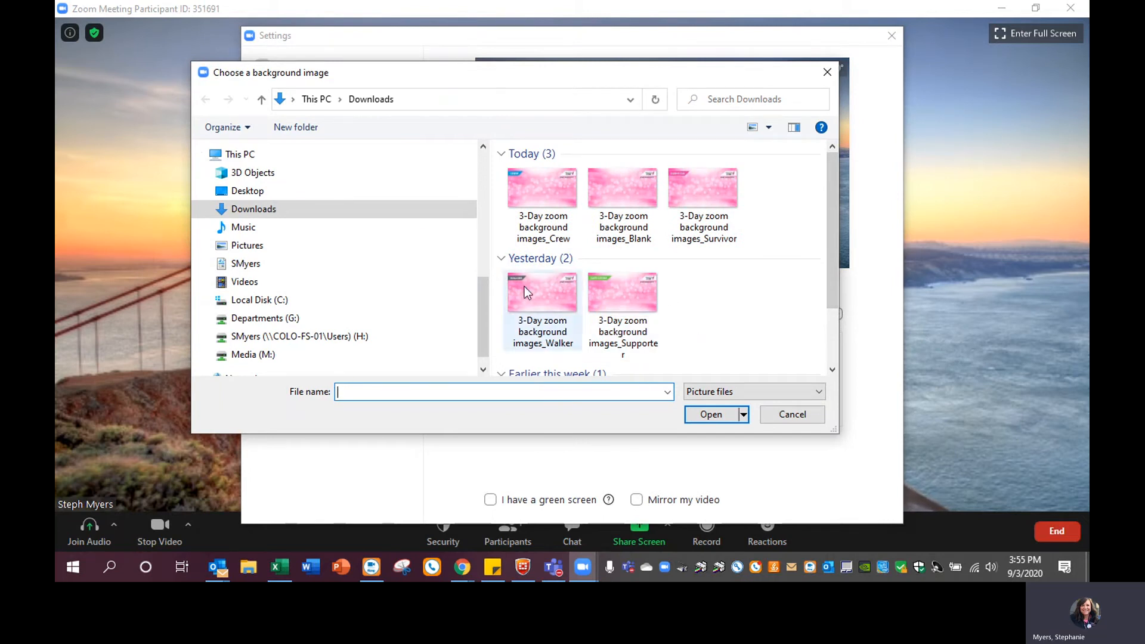
{"action": "mouse_move", "coordinate": [651, 299]}
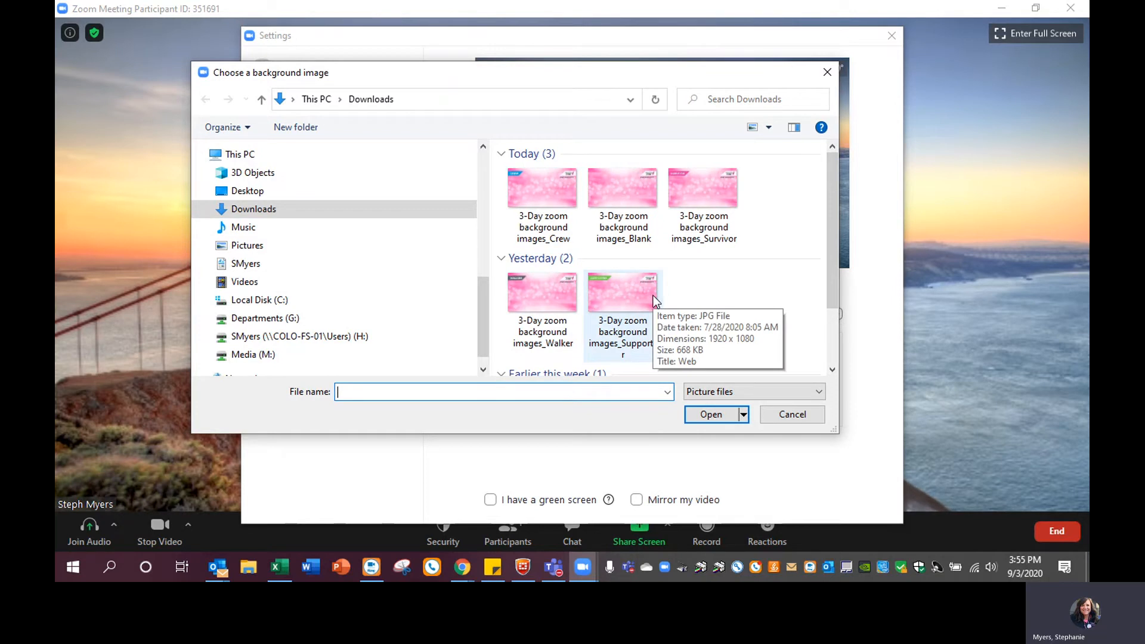
{"action": "mouse_move", "coordinate": [708, 312]}
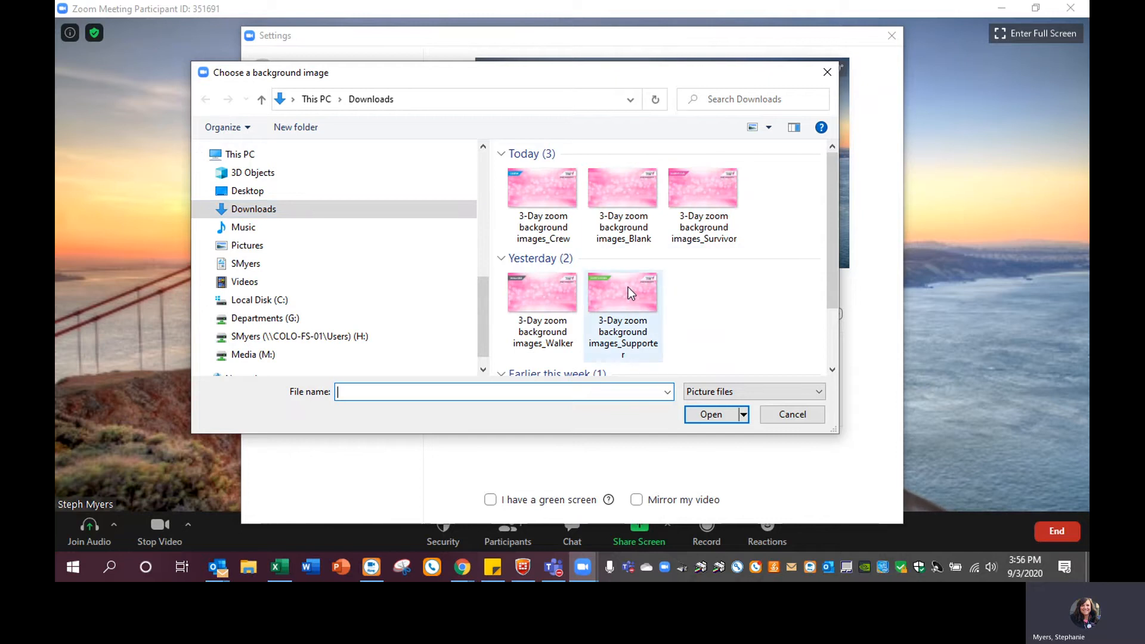
{"action": "left_click", "coordinate": [791, 413]}
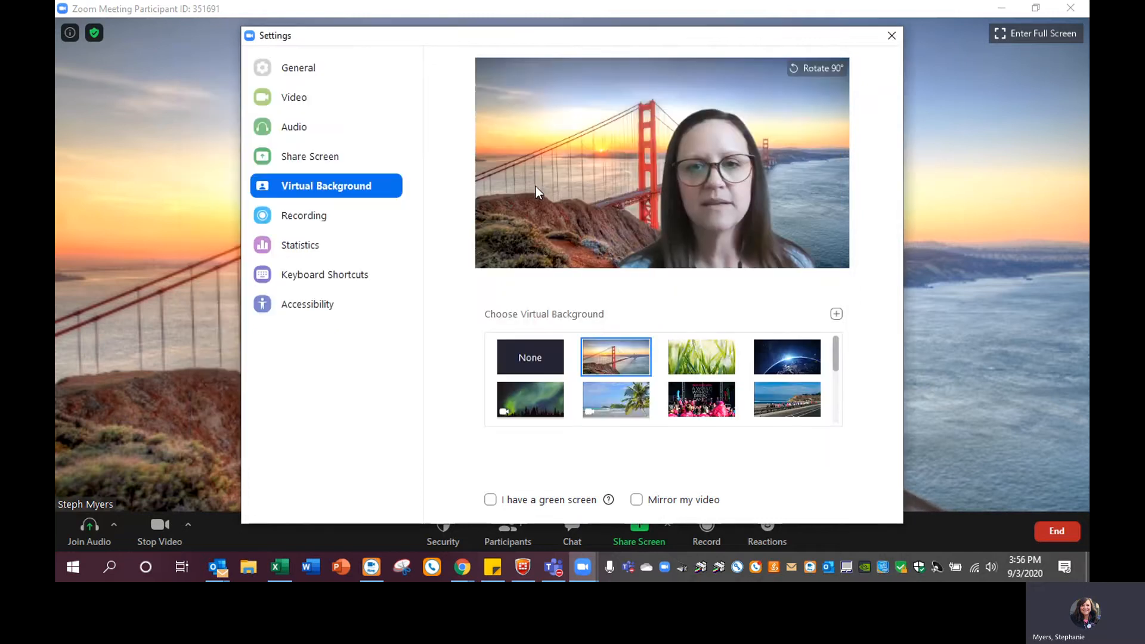
Try the Crew, Survivor and Walker backgrounds, finishing on Supporter
{"action": "left_click", "coordinate": [615, 400]}
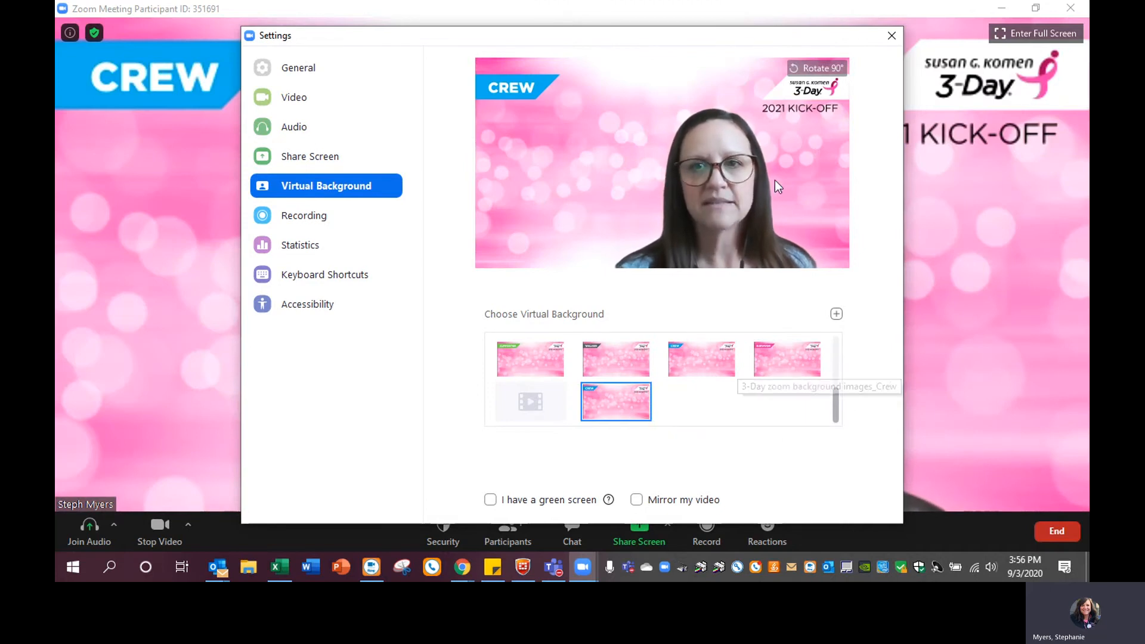
{"action": "left_click", "coordinate": [786, 358]}
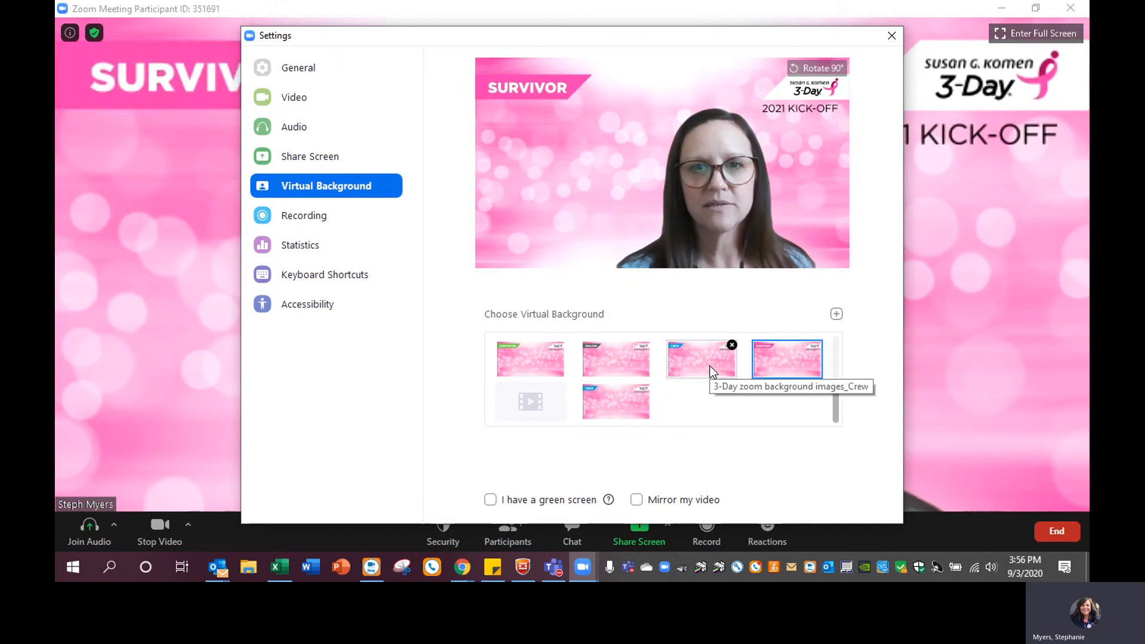
{"action": "left_click", "coordinate": [615, 358]}
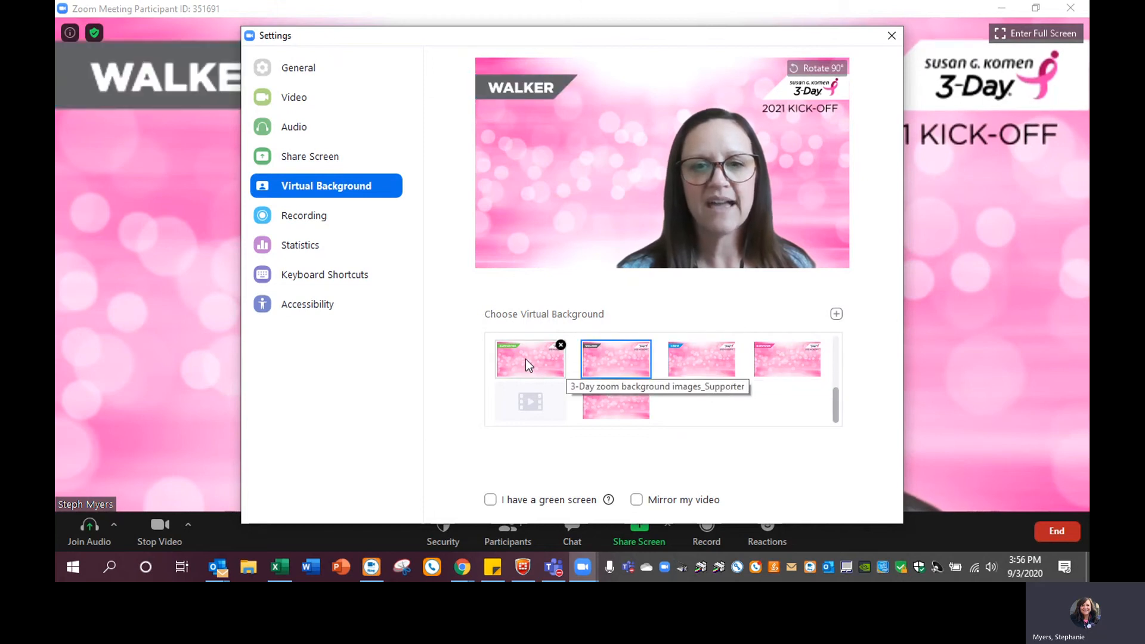
{"action": "left_click", "coordinate": [530, 358]}
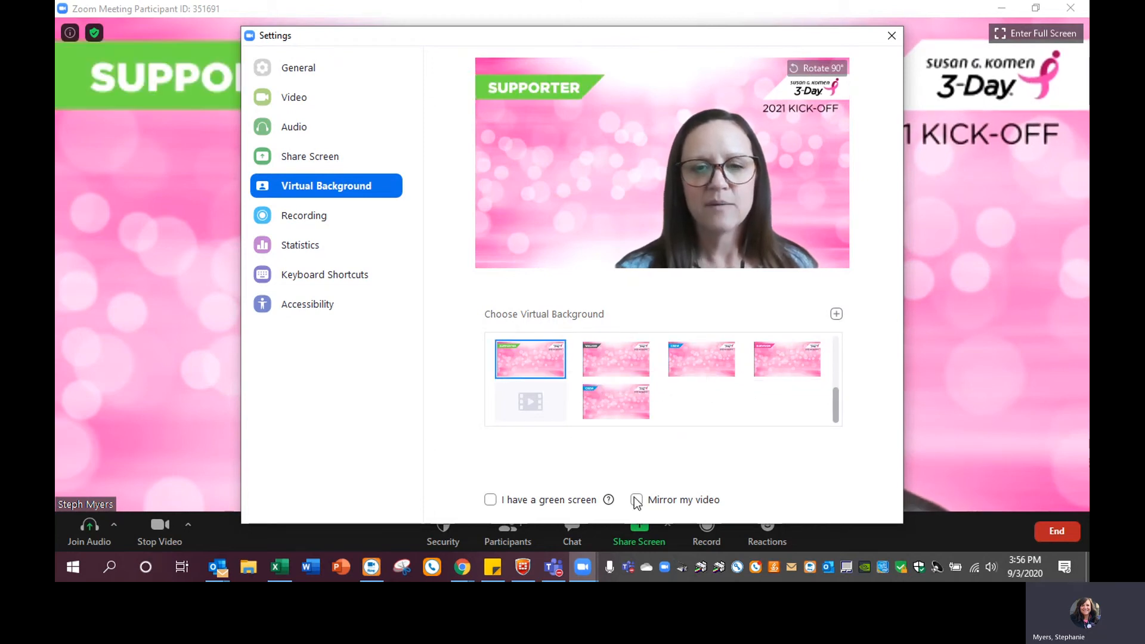
Toggle Mirror my video several times, leave it unchecked, and close Settings
{"action": "left_click", "coordinate": [890, 35]}
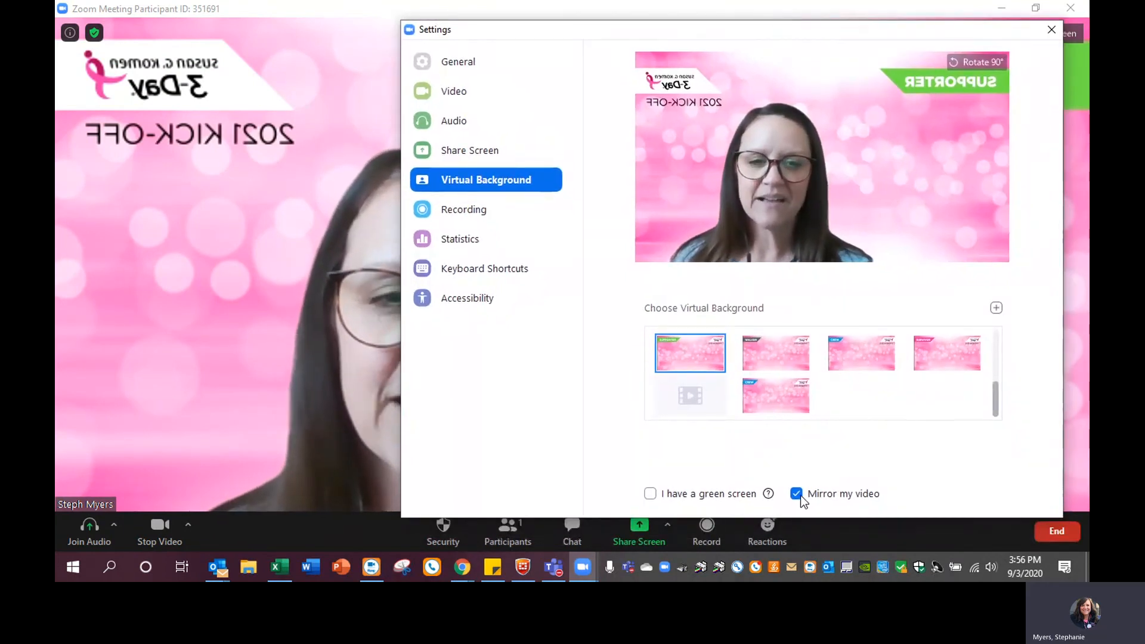
{"action": "left_click", "coordinate": [796, 494]}
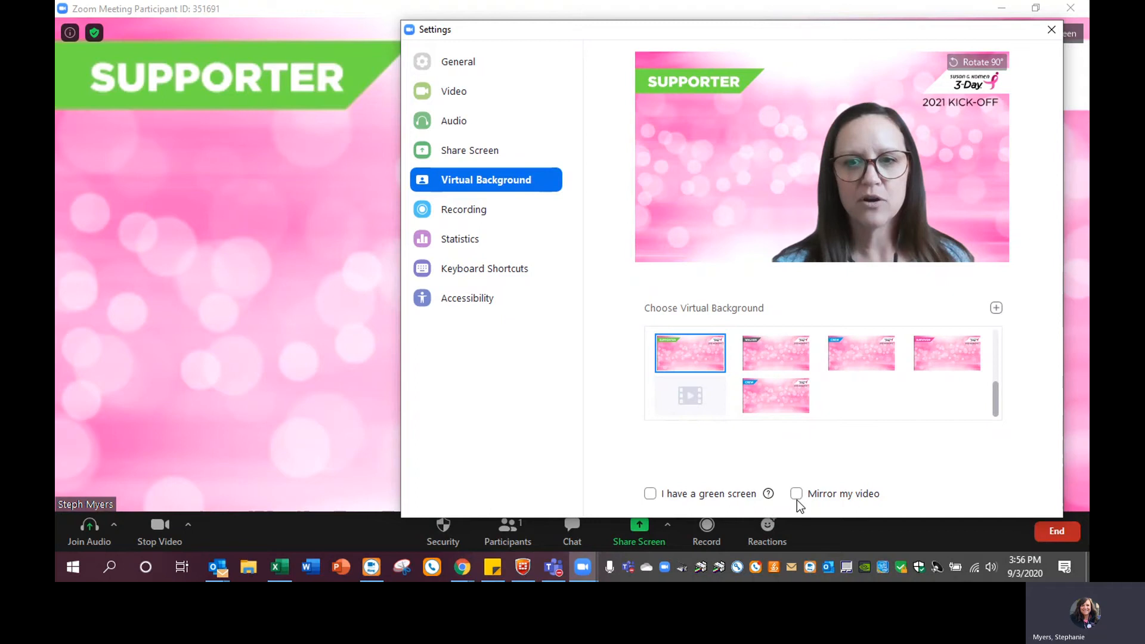
{"action": "left_click", "coordinate": [796, 493]}
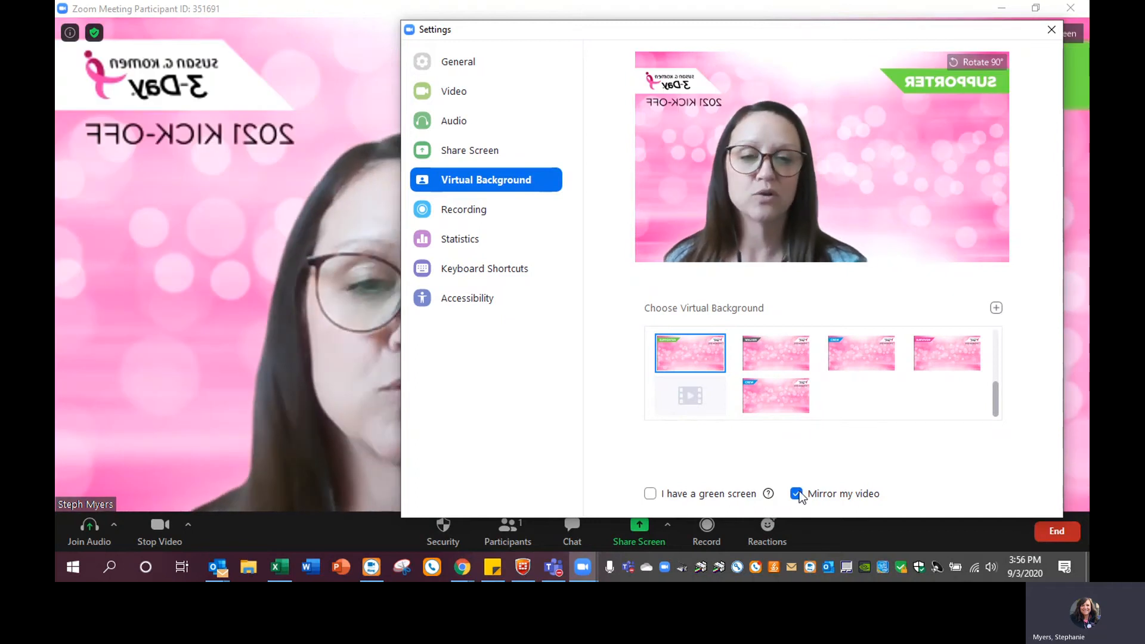
{"action": "left_click", "coordinate": [796, 492]}
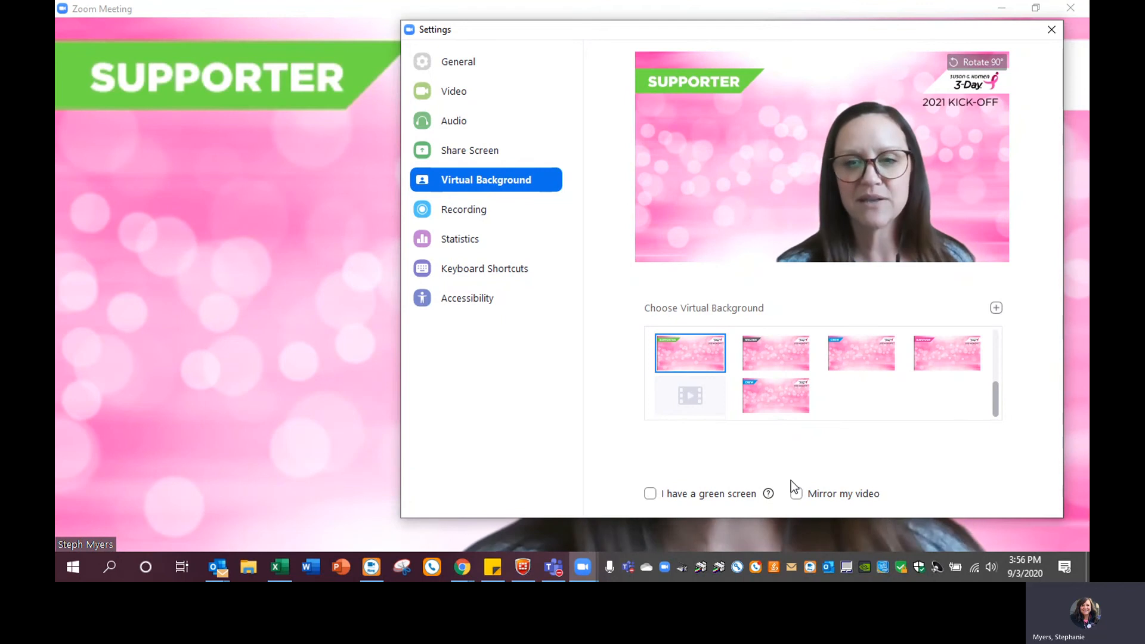
{"action": "mouse_move", "coordinate": [803, 478]}
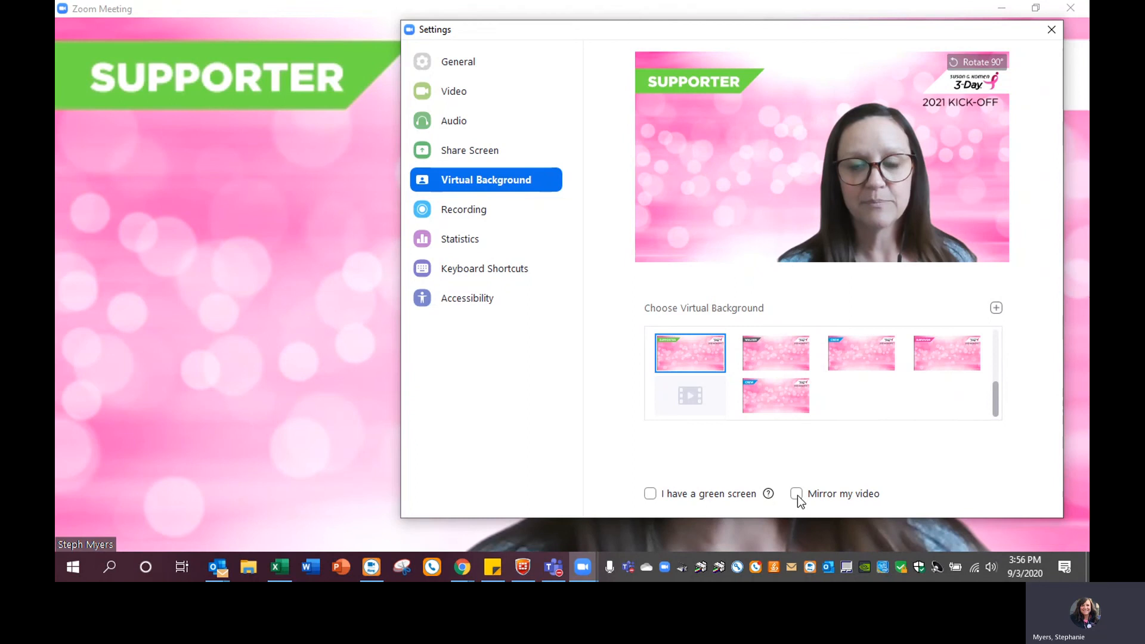
{"action": "left_click", "coordinate": [795, 493]}
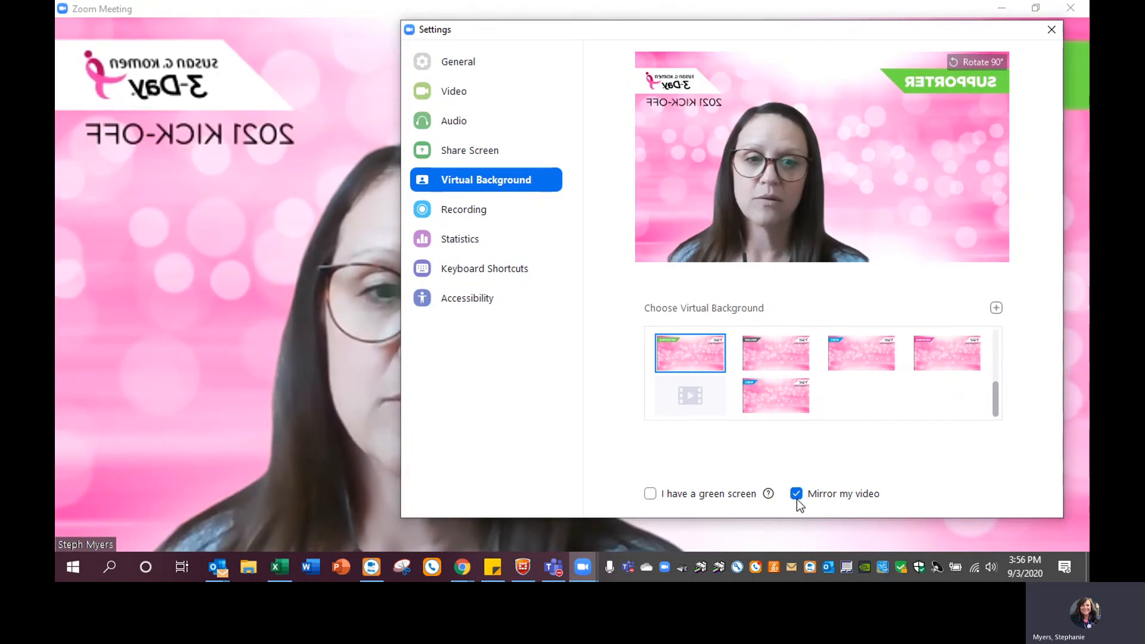
{"action": "left_click", "coordinate": [794, 493]}
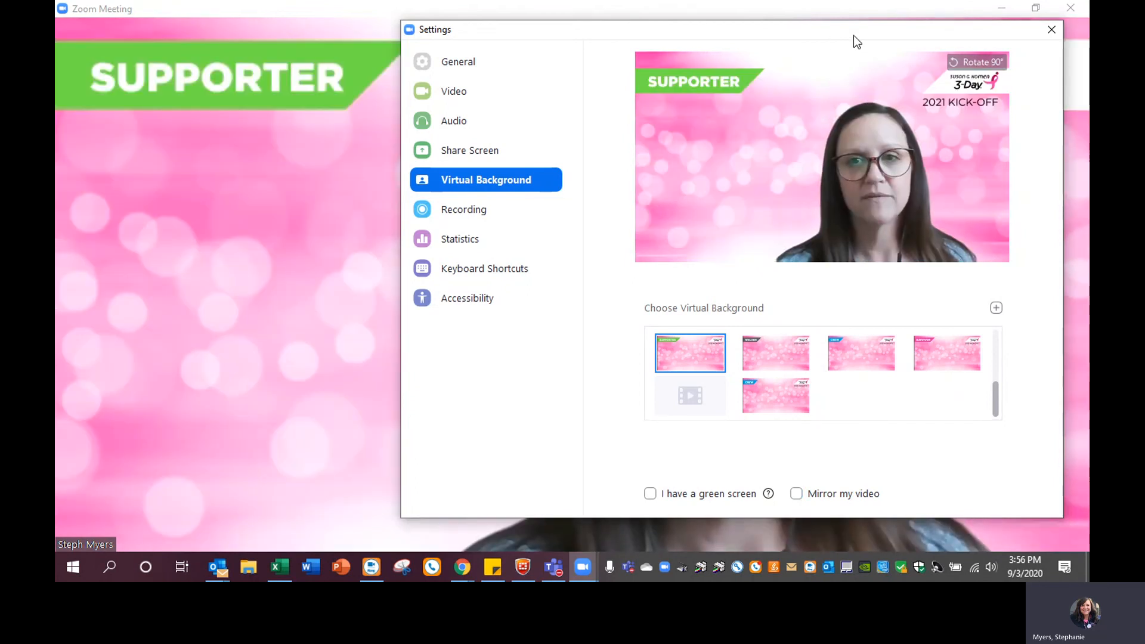
{"action": "left_click", "coordinate": [1050, 29]}
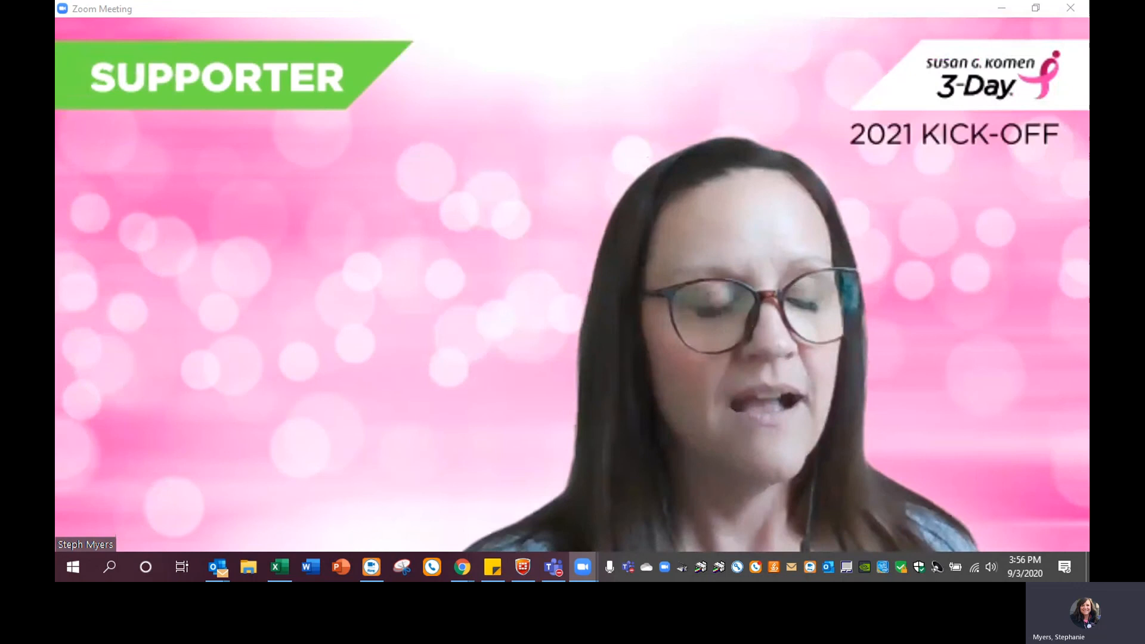